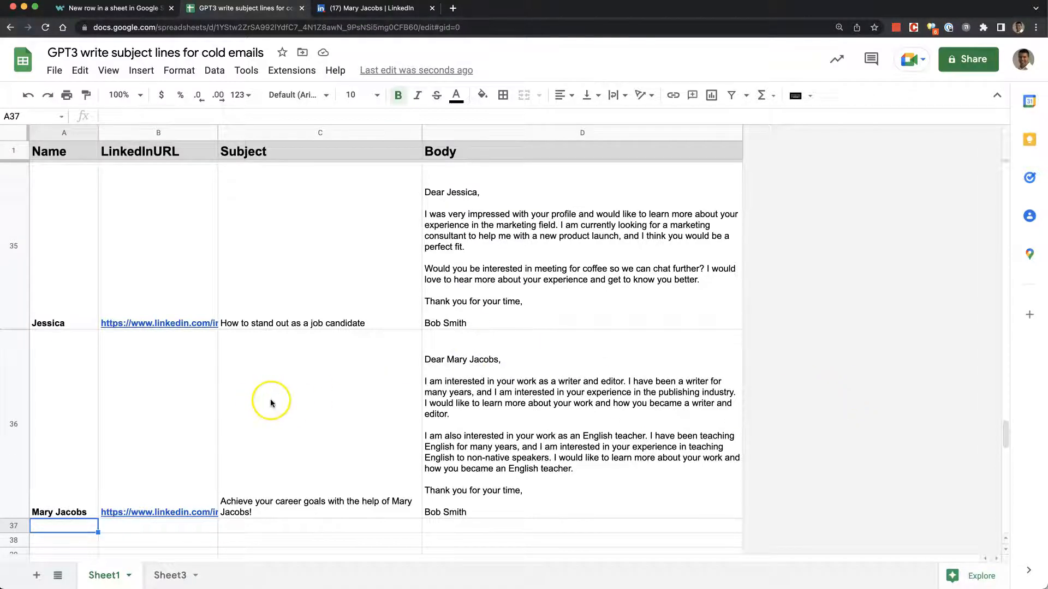
{"action": "mouse_move", "coordinate": [290, 406]}
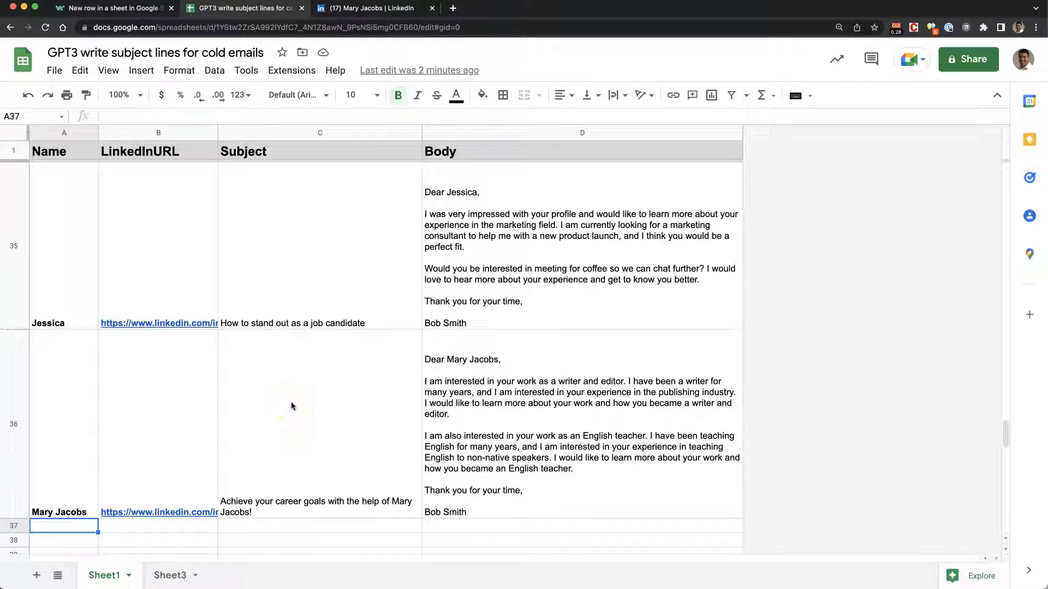
Review row 35's URL and body, then add six contacts with LinkedIn URLs from cell A37.
{"action": "scroll", "scroll_direction": "down", "scroll_amount": 3}
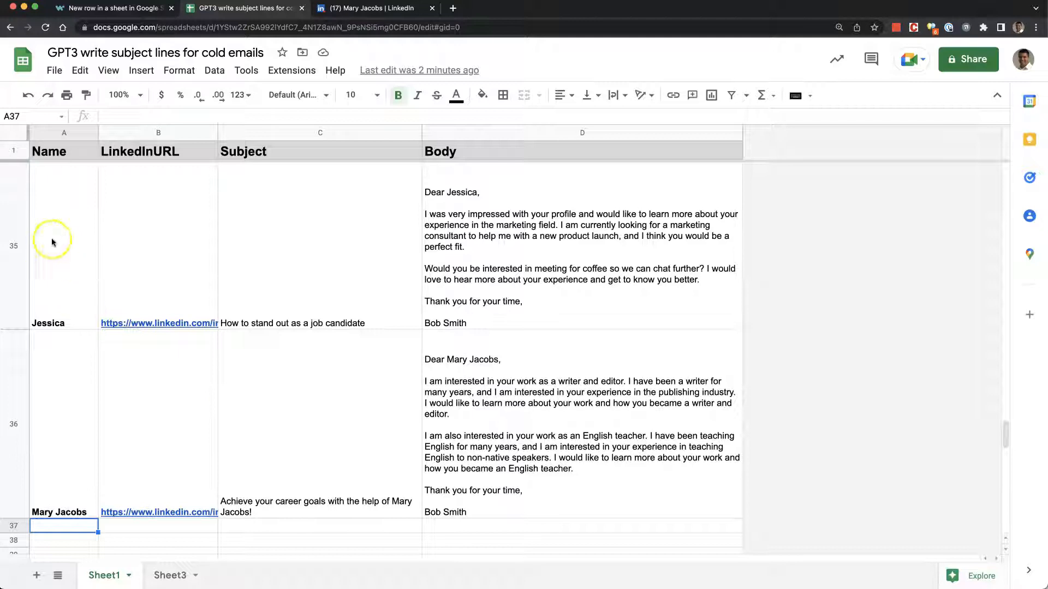
{"action": "mouse_move", "coordinate": [514, 230]}
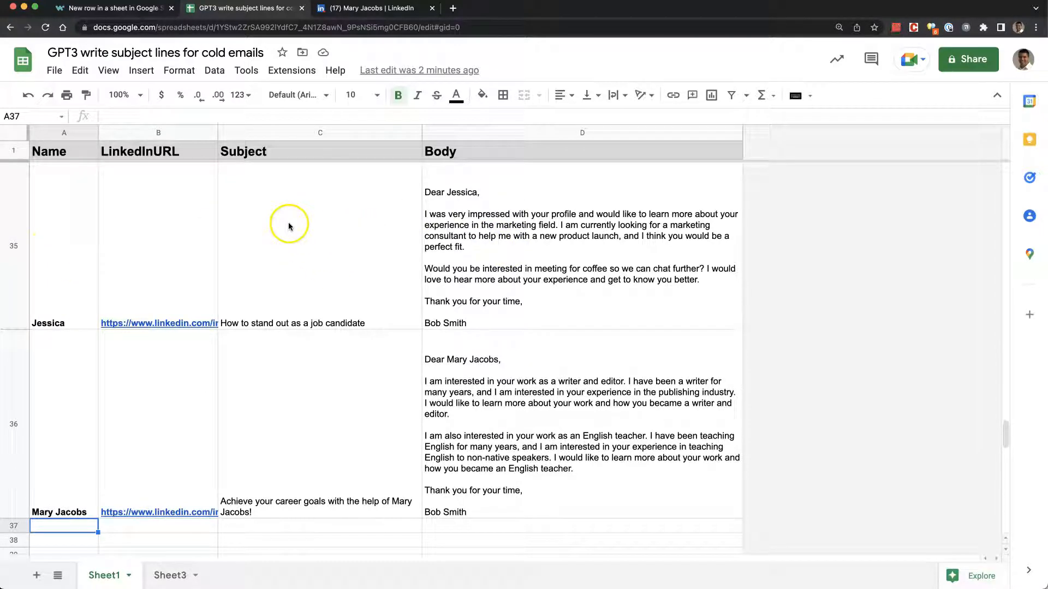
{"action": "mouse_move", "coordinate": [279, 228]}
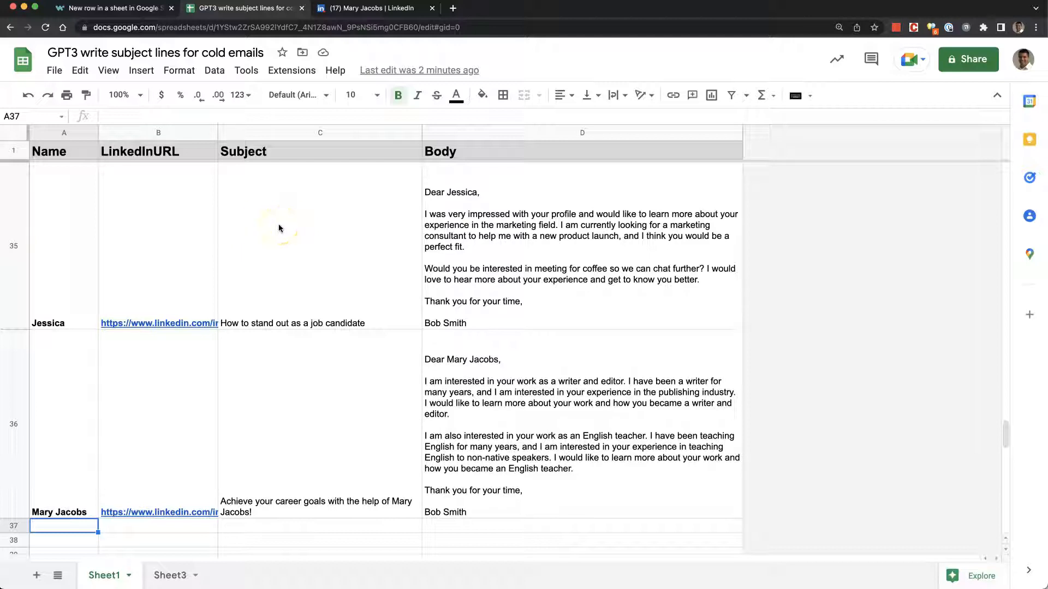
{"action": "mouse_move", "coordinate": [50, 281]}
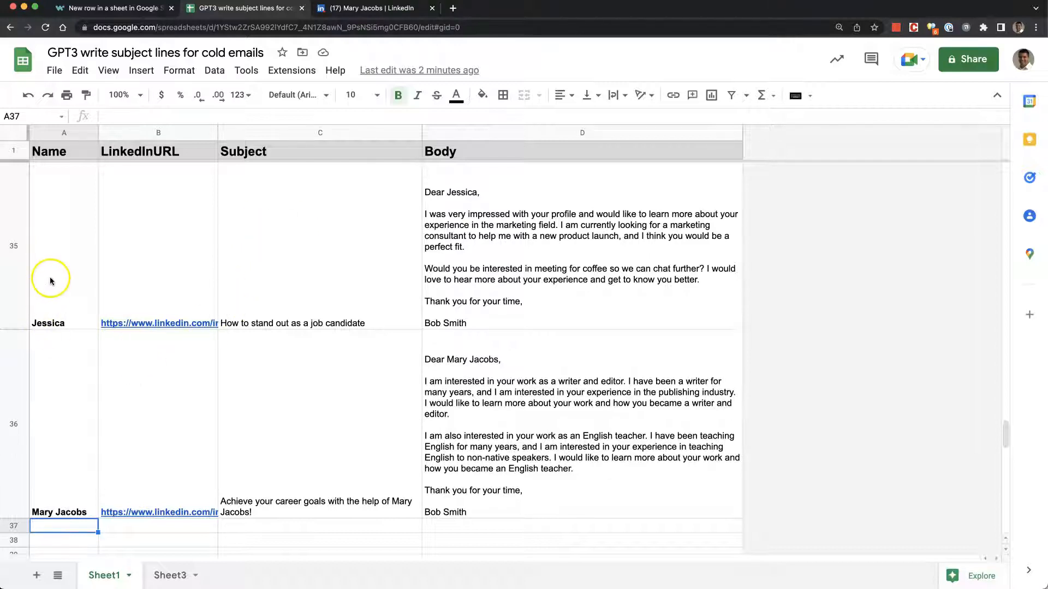
{"action": "left_click", "coordinate": [158, 323]}
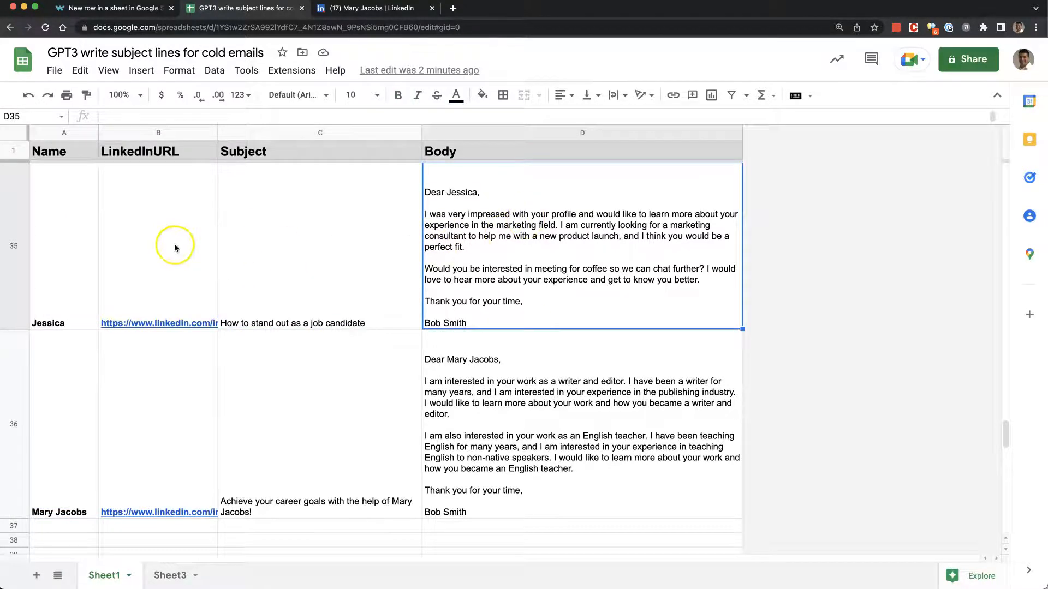
{"action": "left_click", "coordinate": [157, 246]}
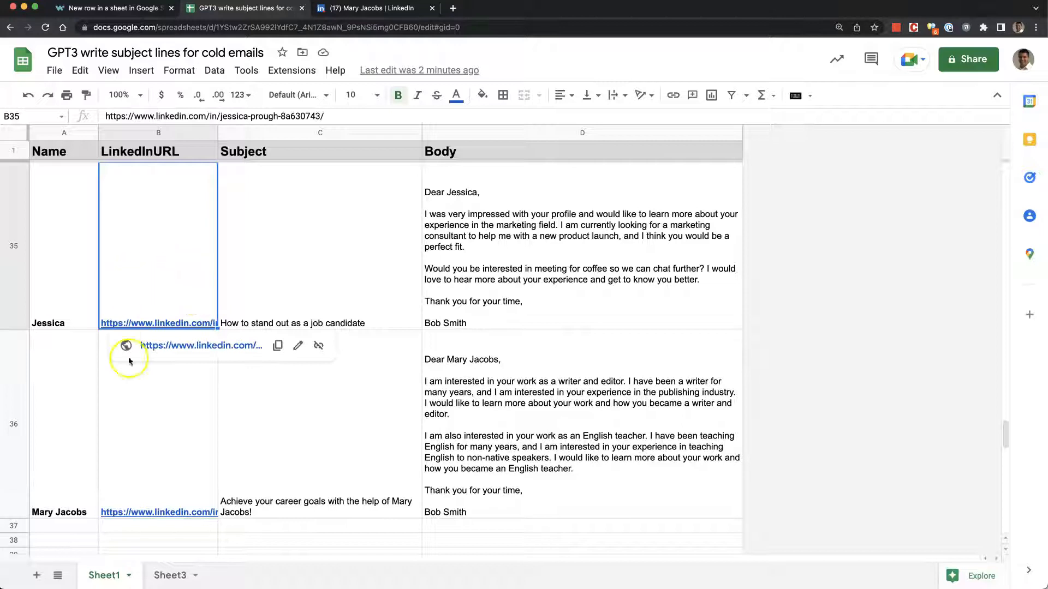
{"action": "left_click", "coordinate": [64, 526]}
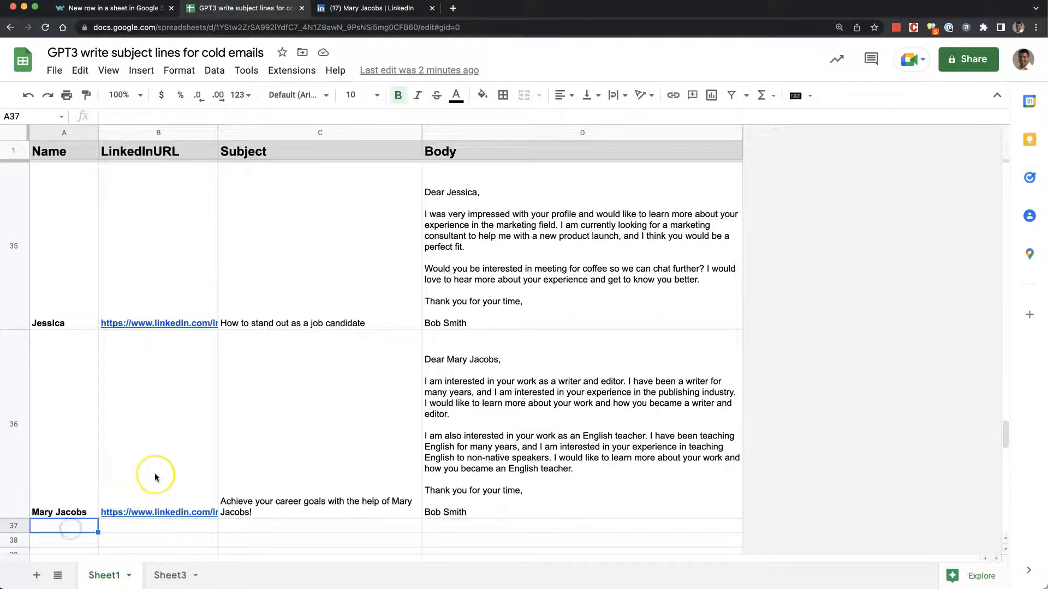
{"action": "scroll", "scroll_direction": "down", "scroll_amount": 3}
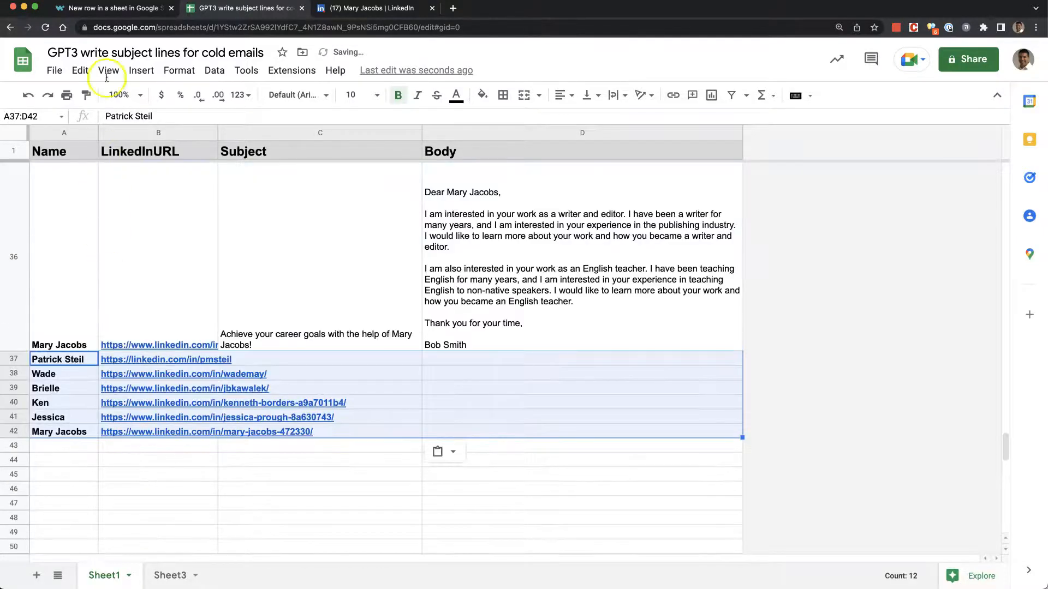
Have the Workato recipe check for new jobs now and return to the contacts sheet.
{"action": "left_click", "coordinate": [113, 8]}
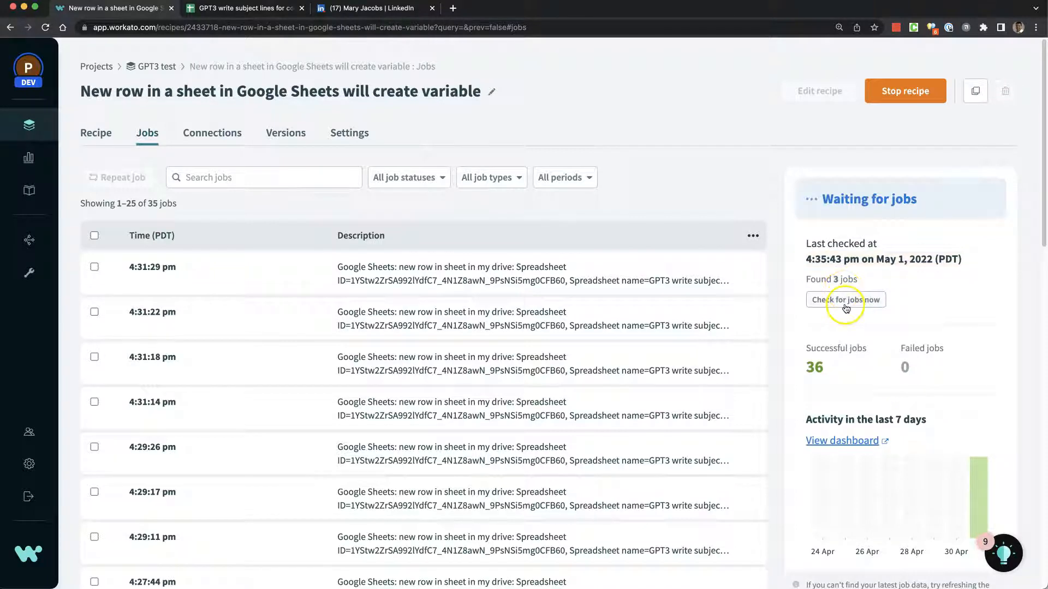
{"action": "left_click", "coordinate": [845, 299]}
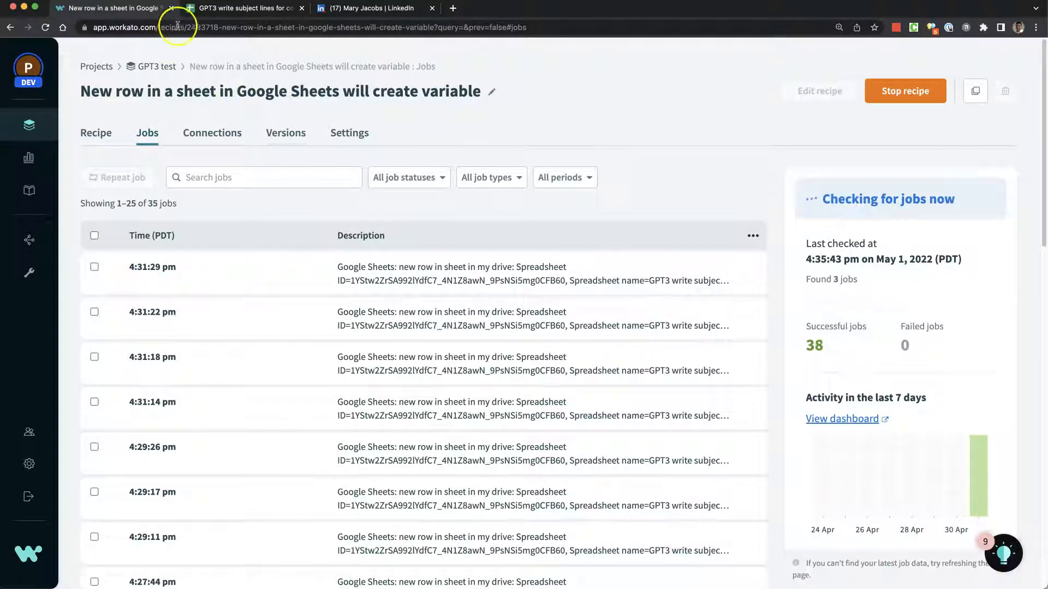
{"action": "left_click", "coordinate": [243, 8]}
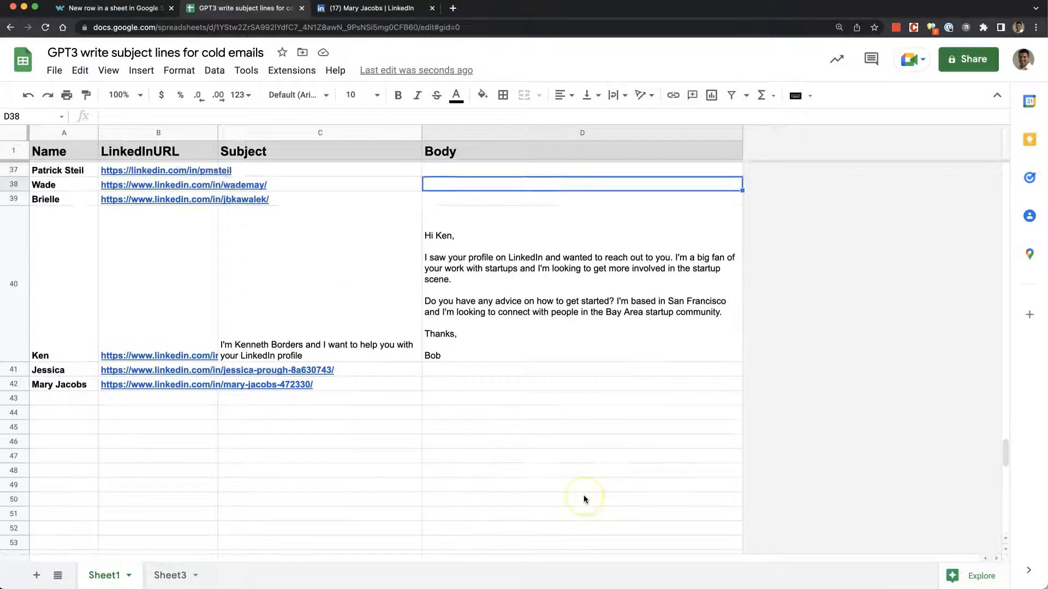
Scroll through rows 37–42 to confirm generated subjects and email bodies for the new contacts.
{"action": "scroll", "scroll_direction": "down", "scroll_amount": 3}
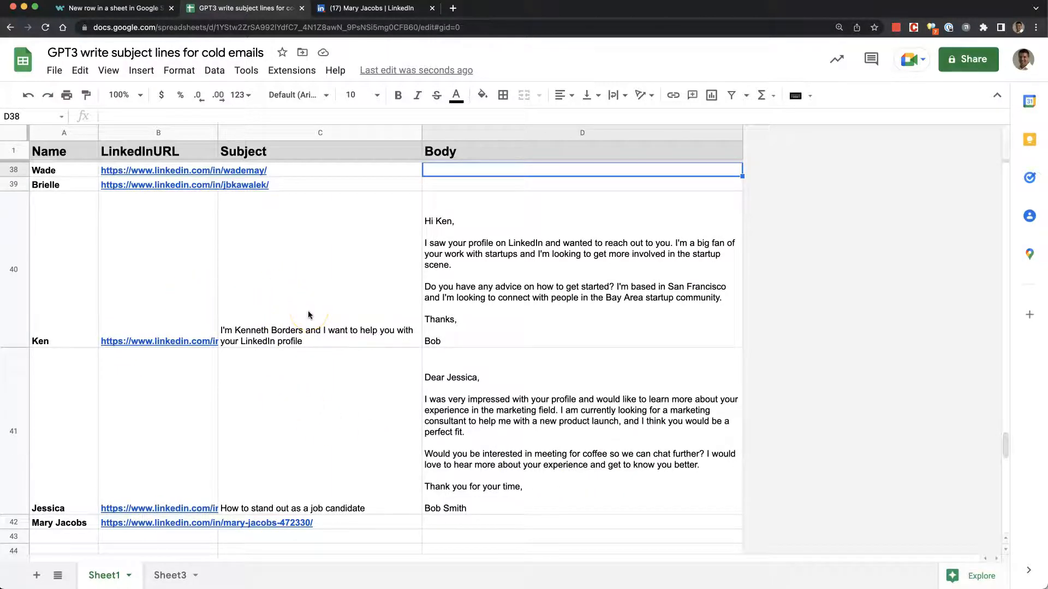
{"action": "scroll", "scroll_direction": "down", "scroll_amount": 3}
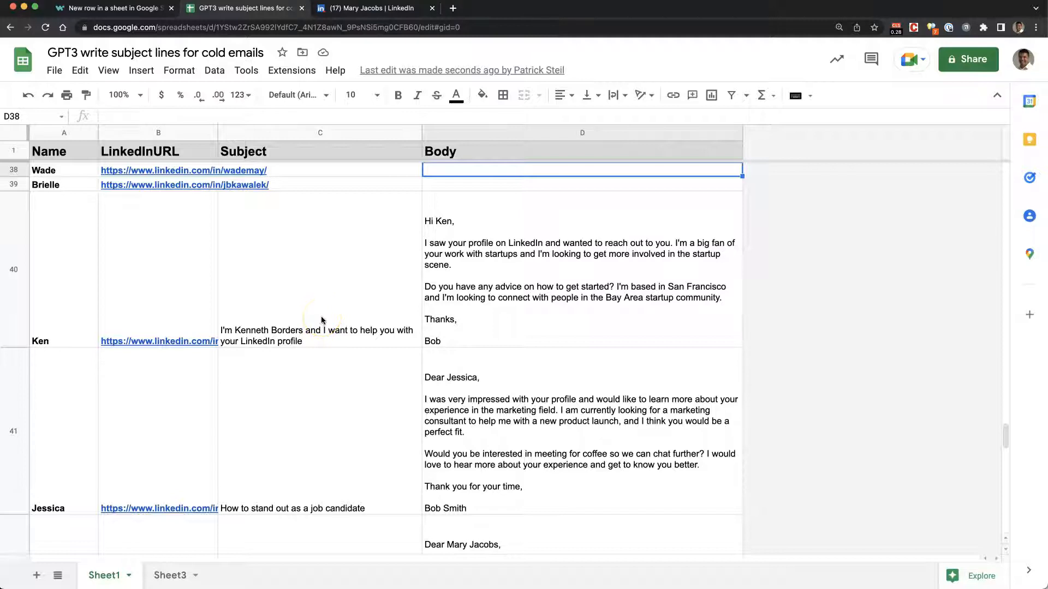
{"action": "scroll", "scroll_direction": "down", "scroll_amount": 3}
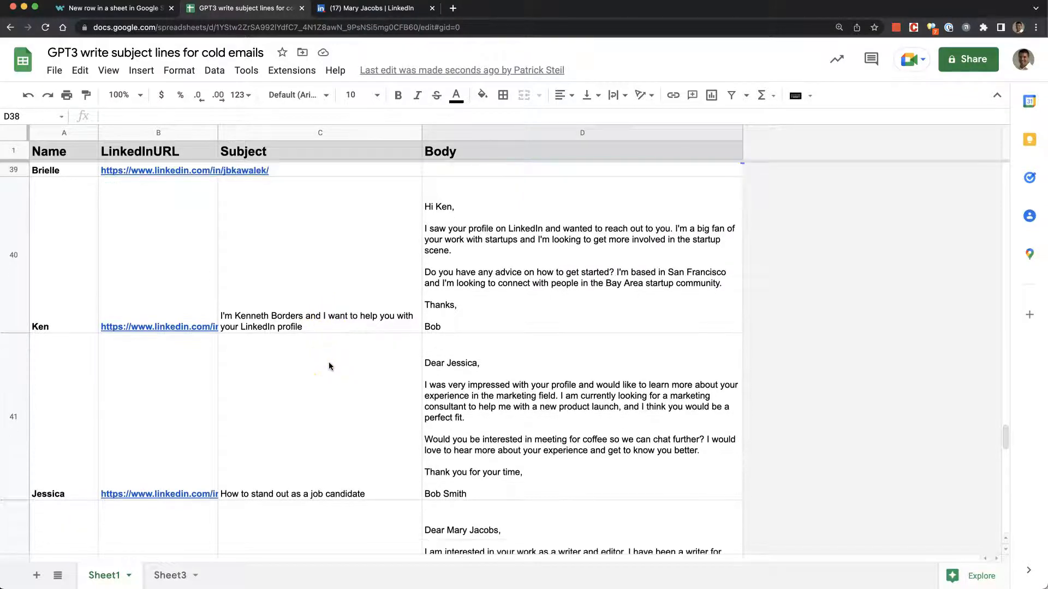
{"action": "scroll", "scroll_direction": "down", "scroll_amount": 3}
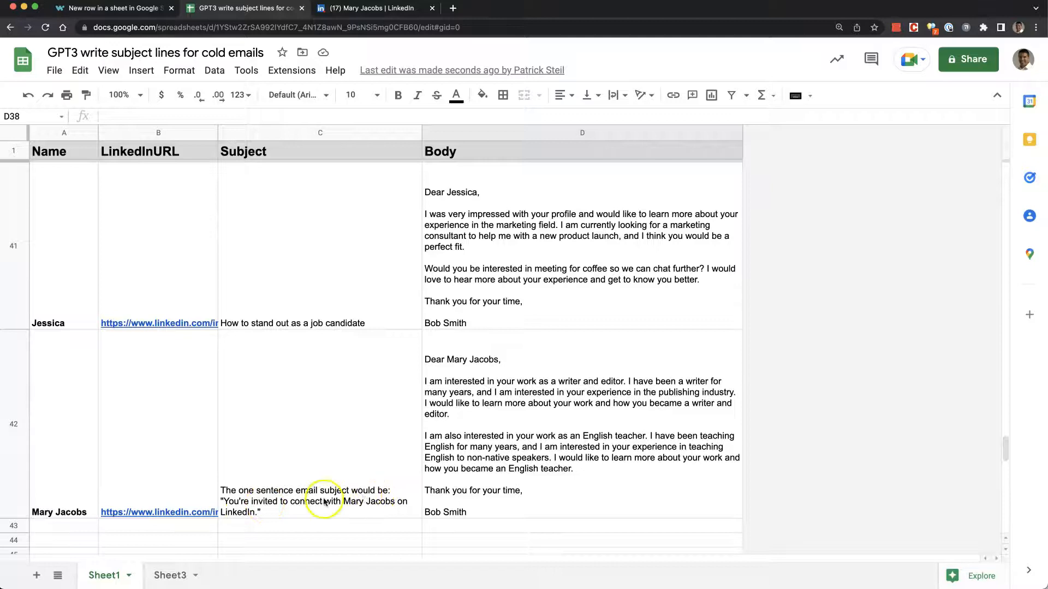
{"action": "mouse_move", "coordinate": [299, 433]}
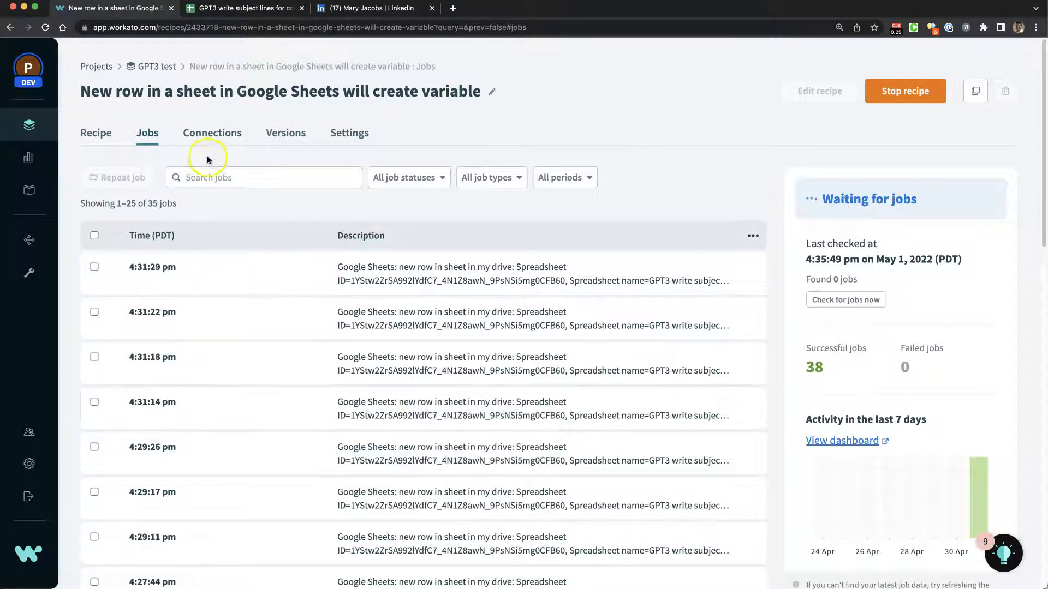
Show the recipe's five steps, then stop the running recipe so it becomes inactive.
{"action": "left_click", "coordinate": [96, 133]}
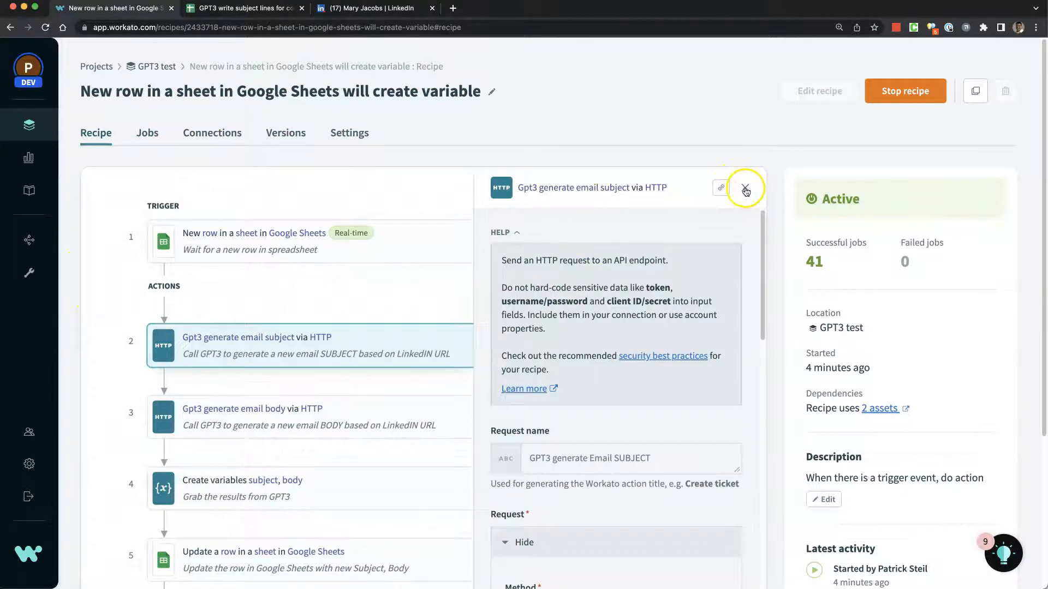
{"action": "left_click", "coordinate": [744, 189]}
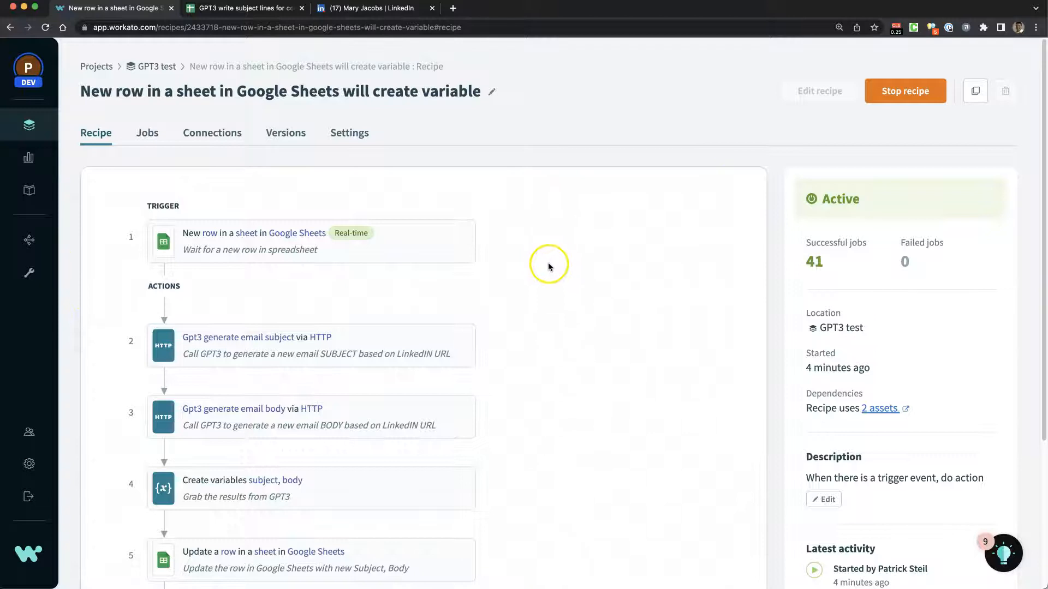
{"action": "mouse_move", "coordinate": [363, 247]}
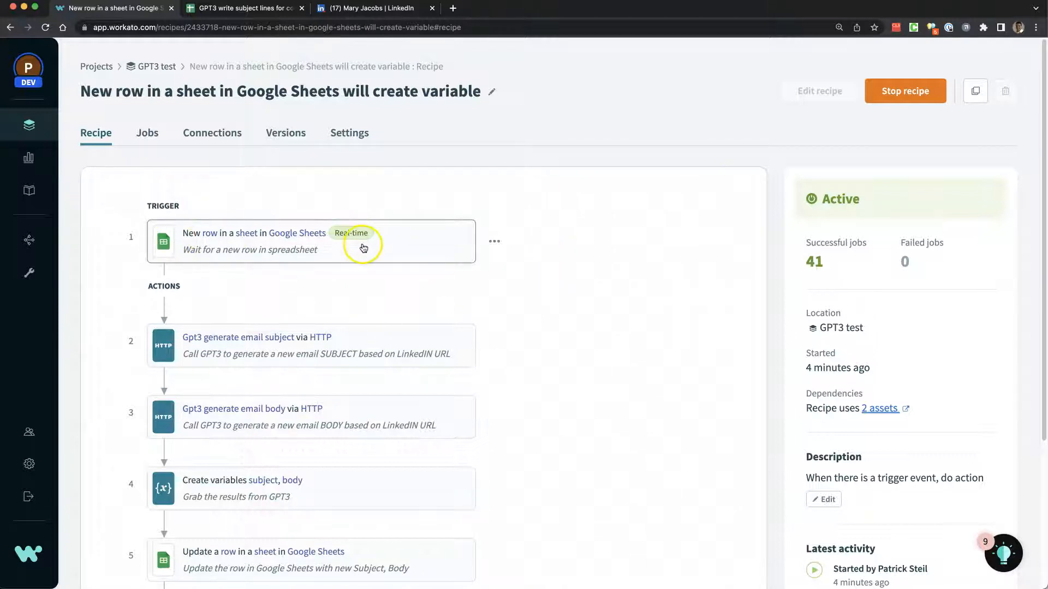
{"action": "mouse_move", "coordinate": [421, 246]}
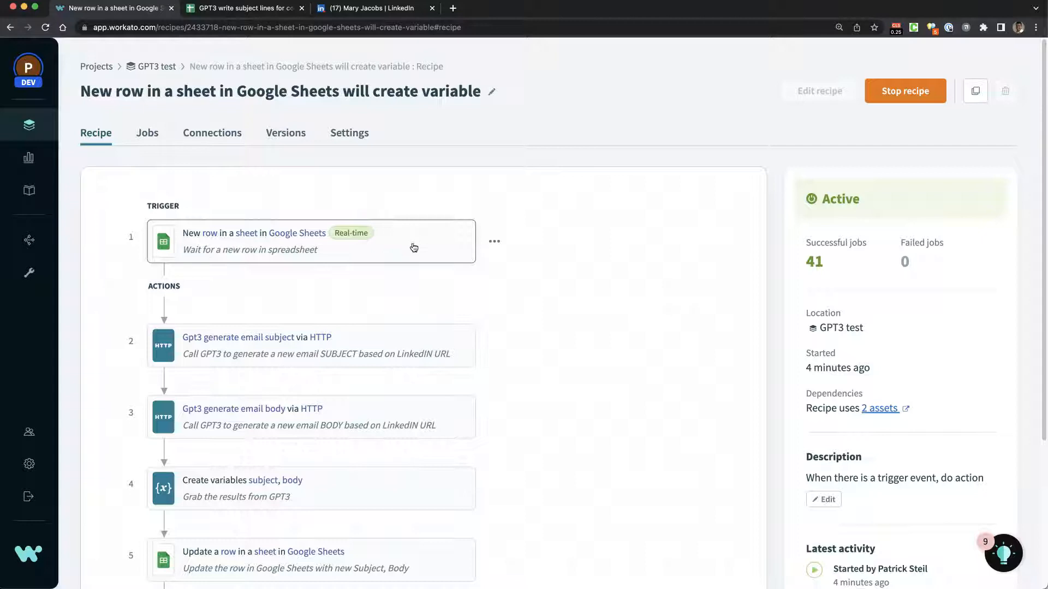
{"action": "mouse_move", "coordinate": [225, 380]}
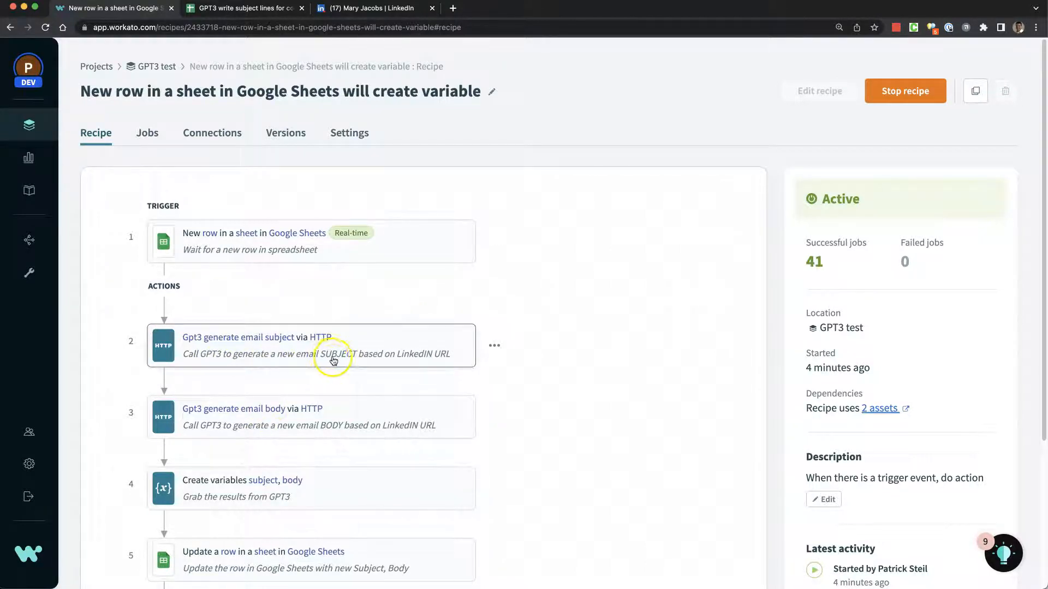
{"action": "mouse_move", "coordinate": [326, 443]}
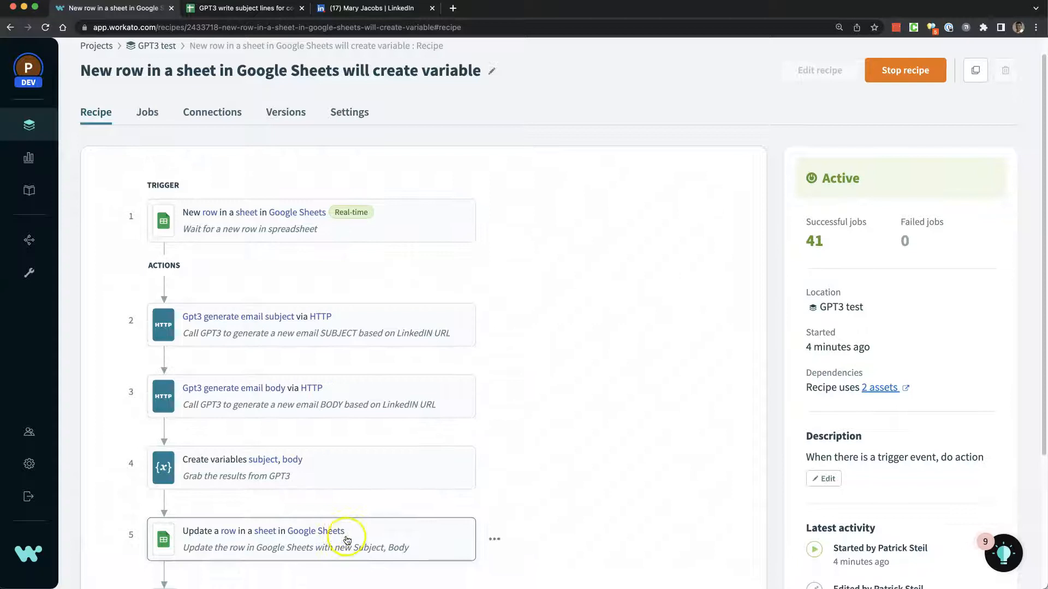
{"action": "mouse_move", "coordinate": [347, 236]}
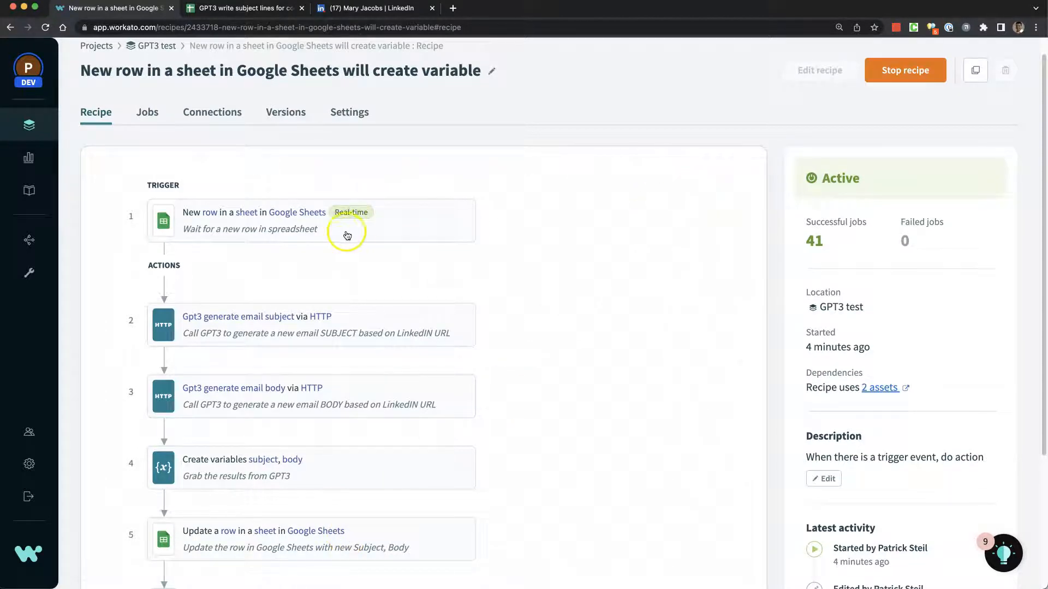
{"action": "mouse_move", "coordinate": [905, 69]}
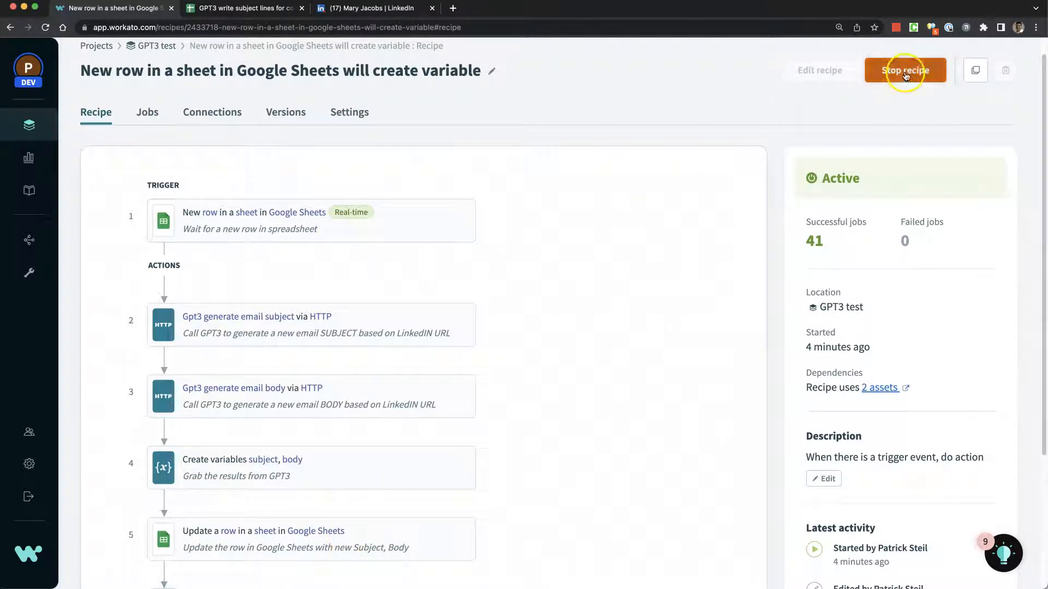
{"action": "left_click", "coordinate": [904, 70]}
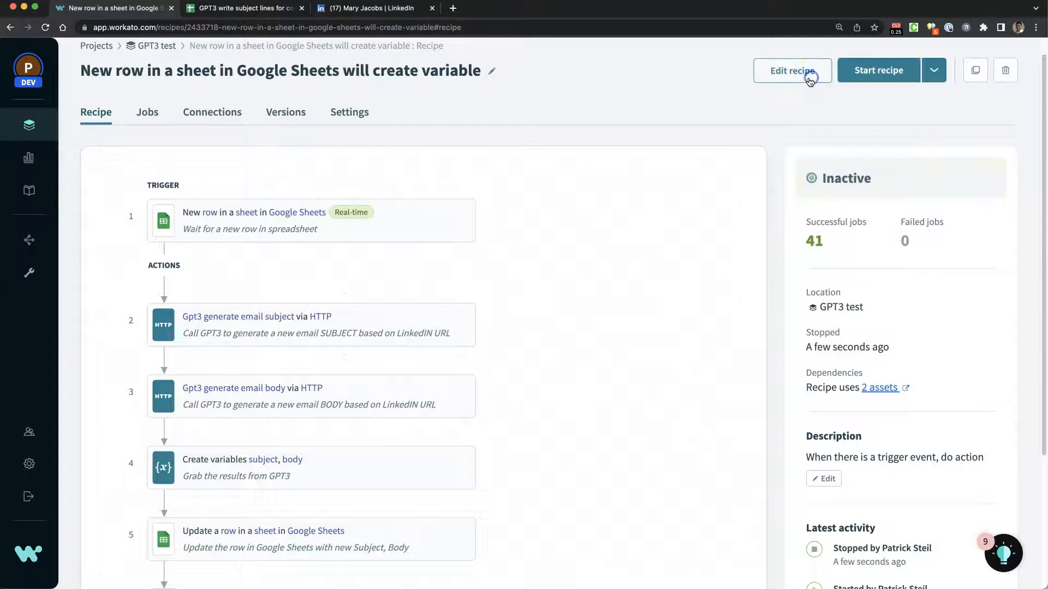
{"action": "left_click", "coordinate": [792, 70]}
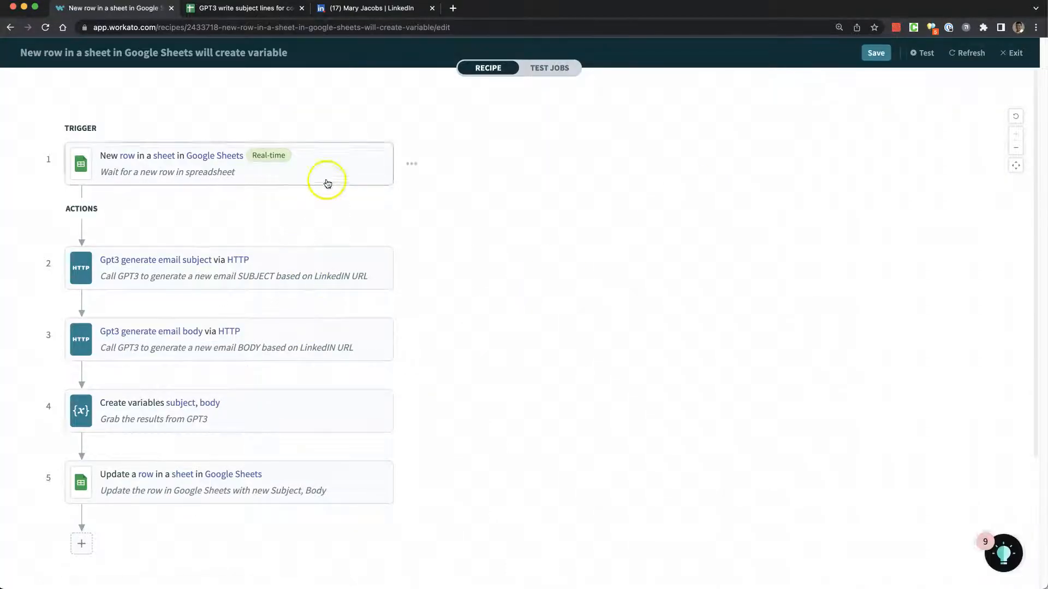
Confirm the new-row trigger watches Sheet1 of the cold-email spreadsheet, then switch to that sheet.
{"action": "left_click", "coordinate": [229, 164]}
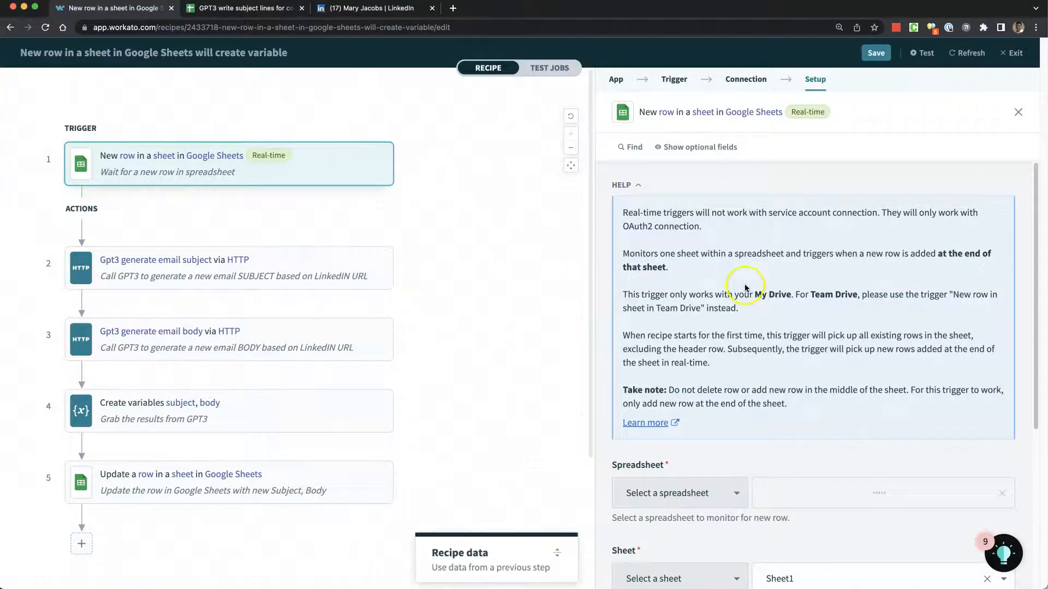
{"action": "scroll", "scroll_direction": "down", "scroll_amount": 3}
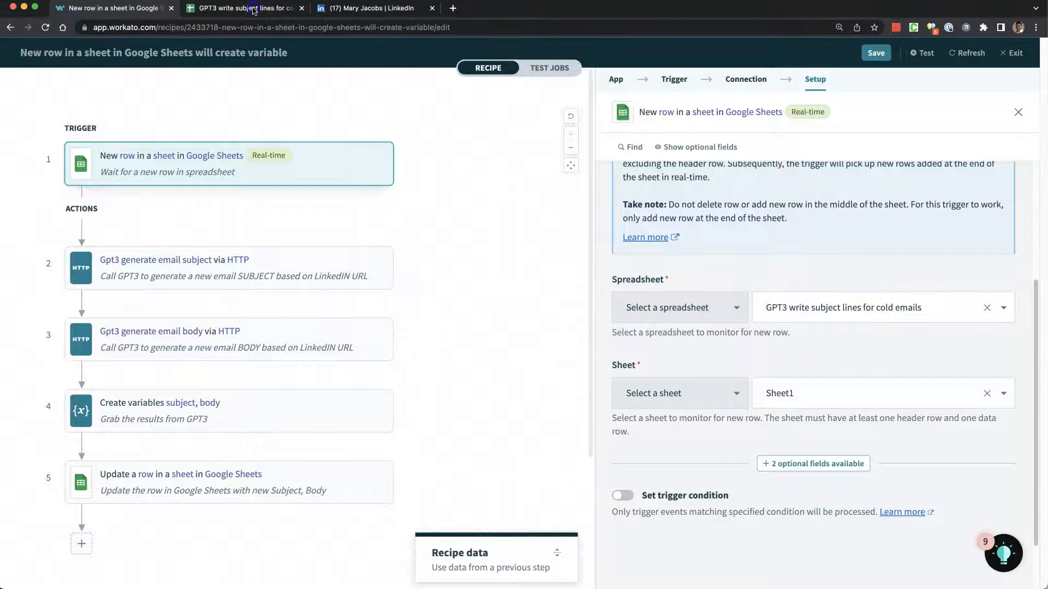
{"action": "left_click", "coordinate": [243, 7]}
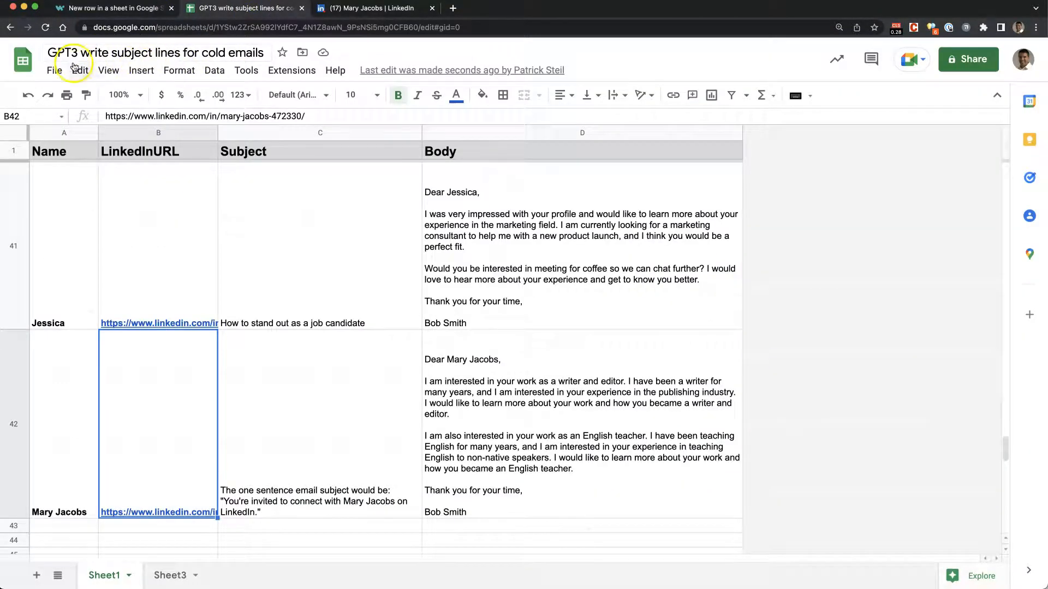
Return to the Workato editor after reviewing row 42's generated subject and body.
{"action": "left_click", "coordinate": [114, 7]}
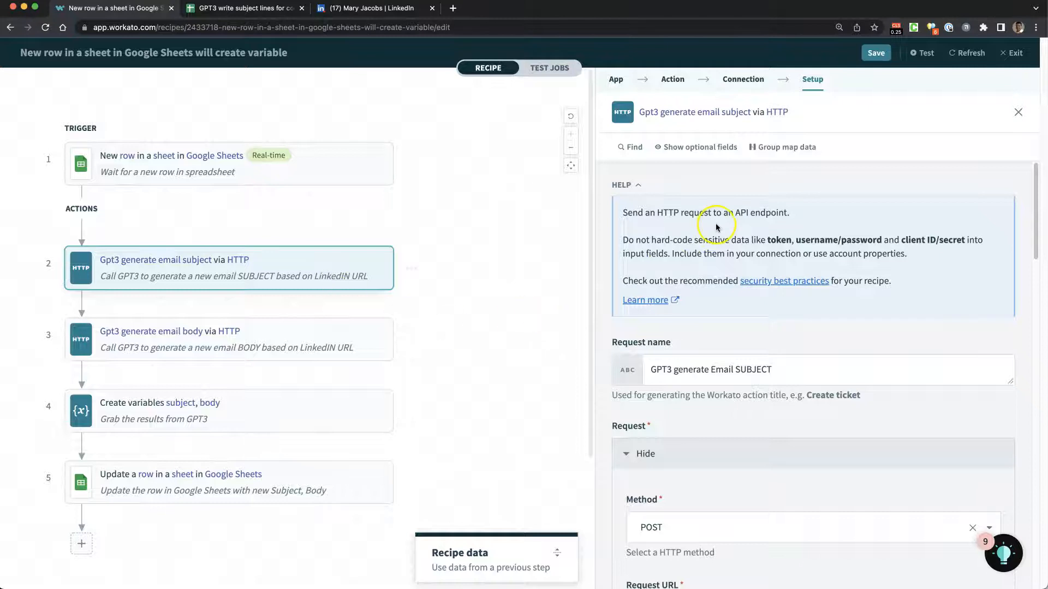
{"action": "scroll", "scroll_direction": "down", "scroll_amount": 3}
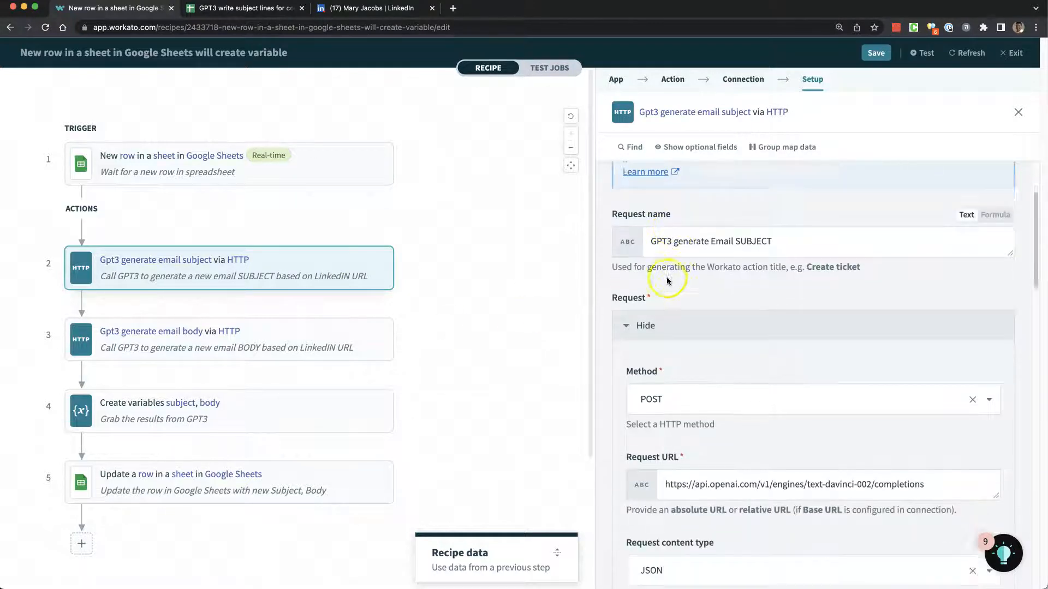
{"action": "scroll", "scroll_direction": "down", "scroll_amount": 3}
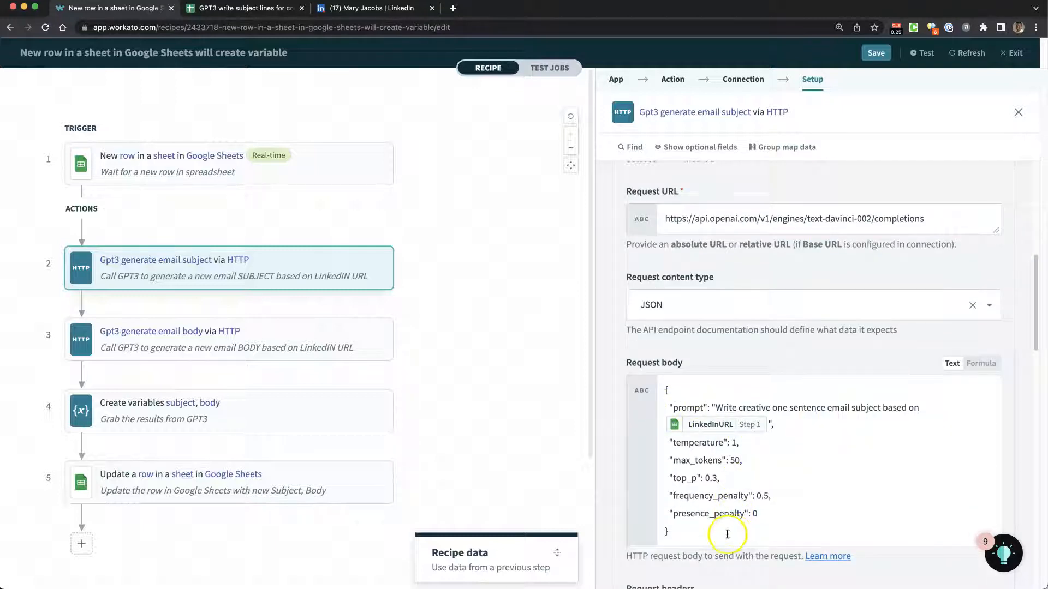
{"action": "mouse_move", "coordinate": [718, 407]}
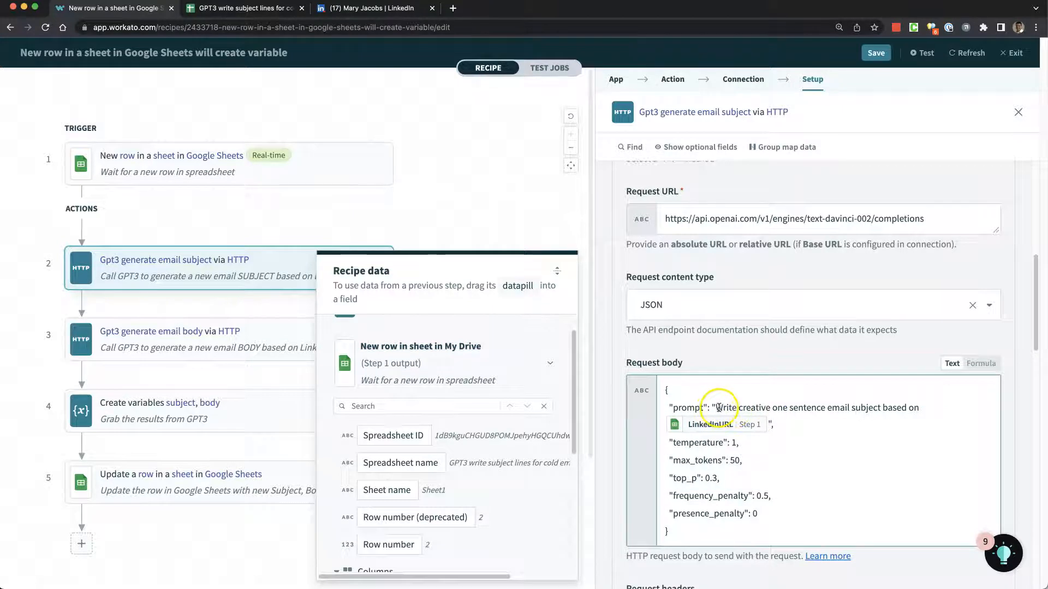
{"action": "left_click_drag", "start_coordinate": [718, 407], "coordinate": [919, 407]}
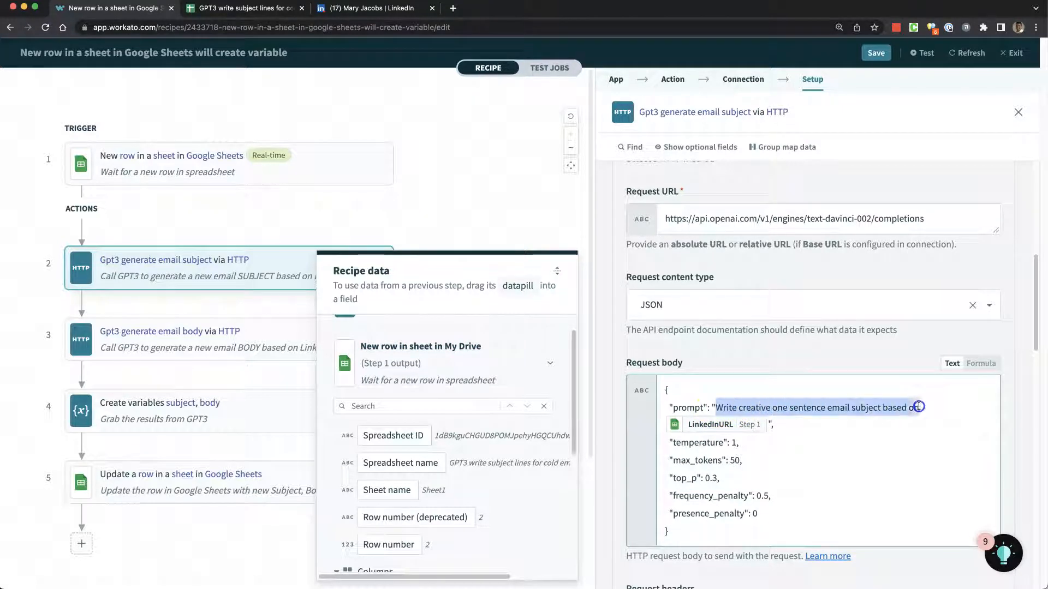
{"action": "left_click", "coordinate": [928, 407]}
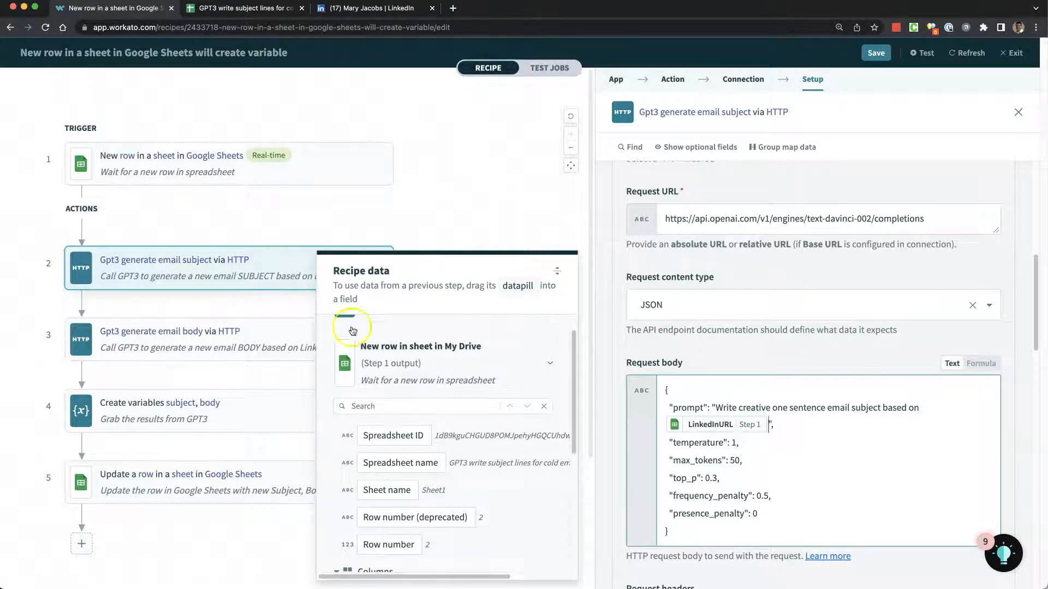
{"action": "left_click", "coordinate": [171, 338]}
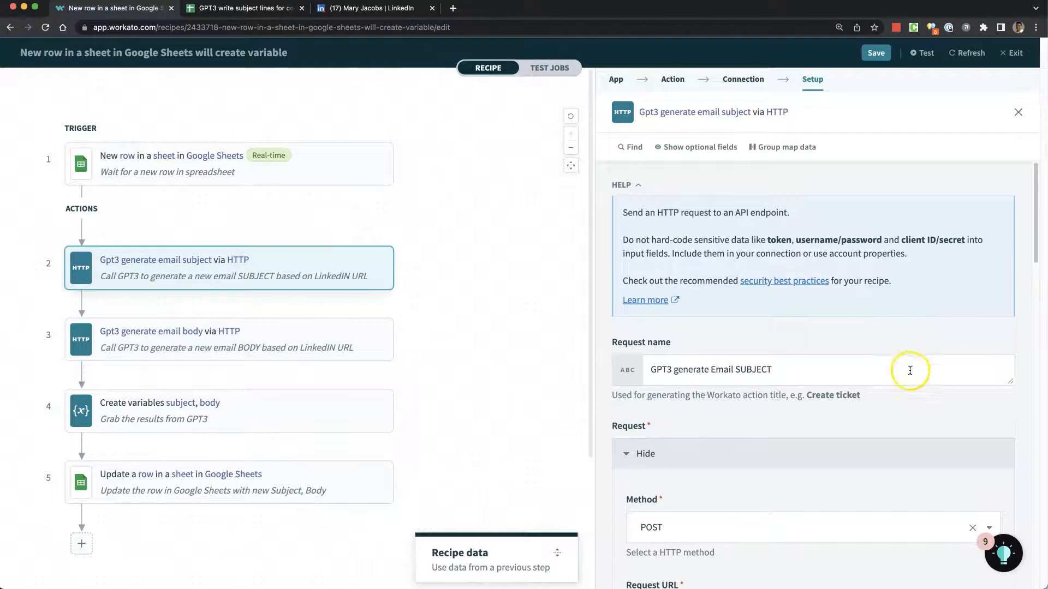
{"action": "scroll", "scroll_direction": "down", "scroll_amount": 3}
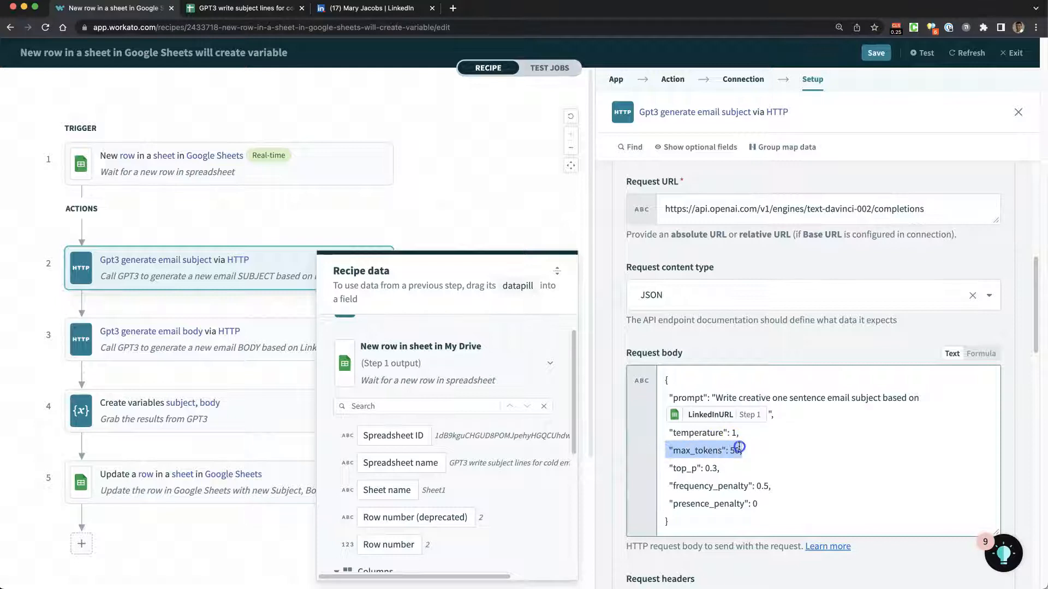
{"action": "left_click", "coordinate": [754, 455]}
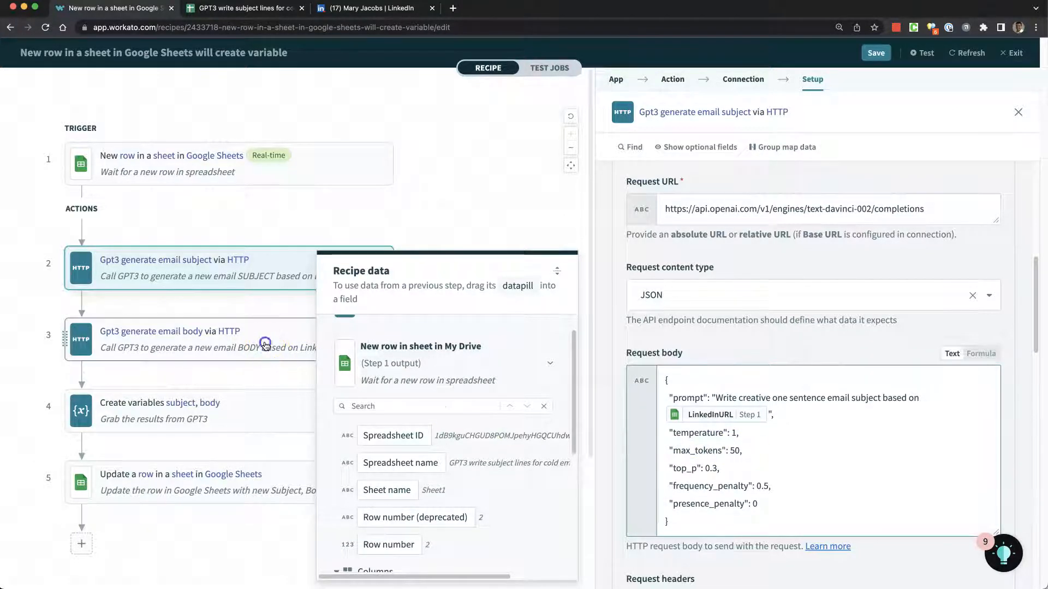
Review the email-body generation step's completions request body.
{"action": "left_click", "coordinate": [167, 338]}
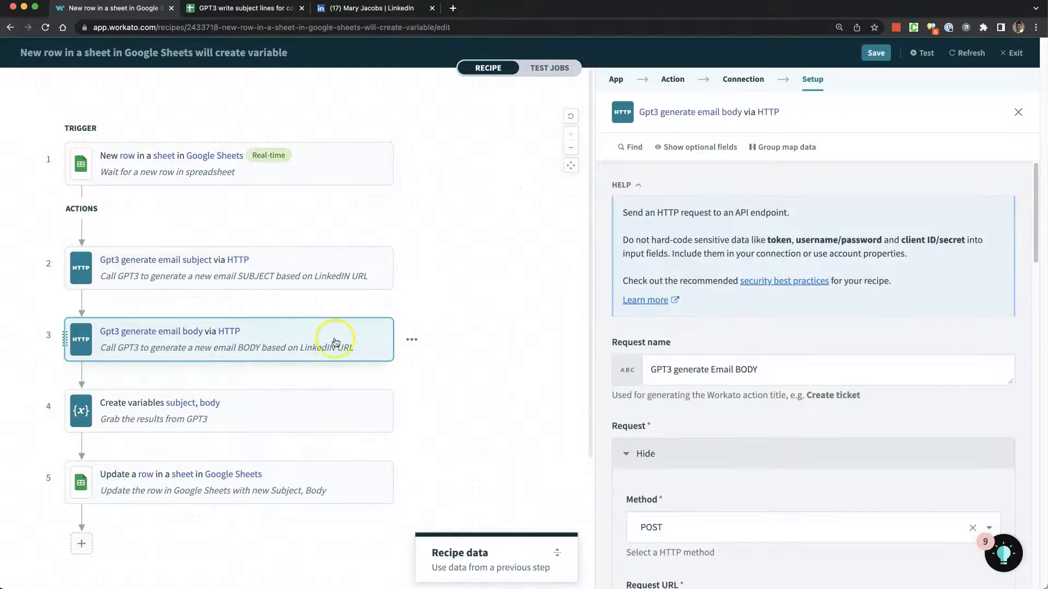
{"action": "scroll", "scroll_direction": "down", "scroll_amount": 3}
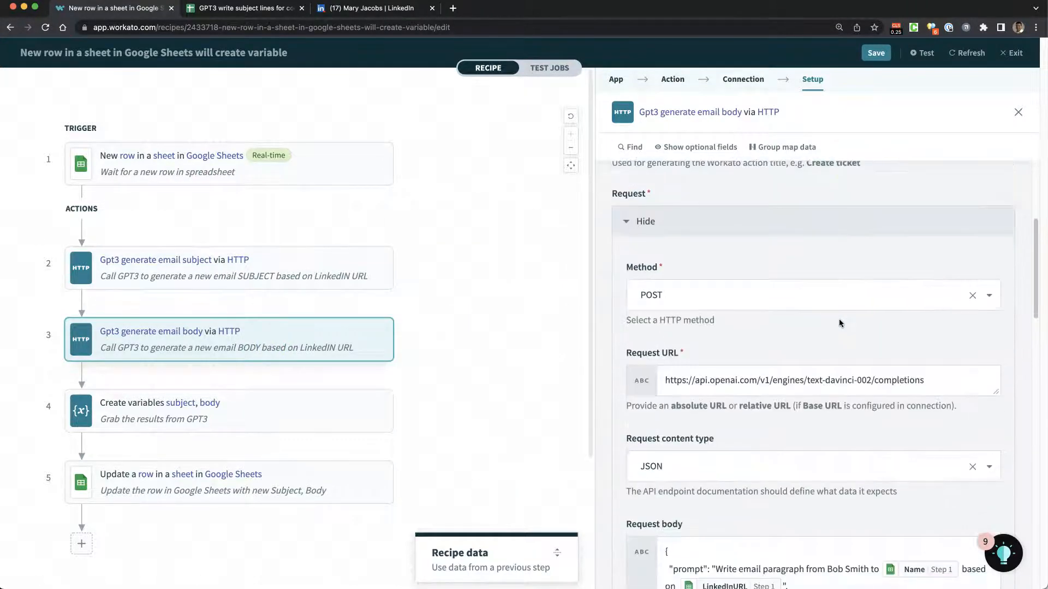
{"action": "scroll", "scroll_direction": "down", "scroll_amount": 3}
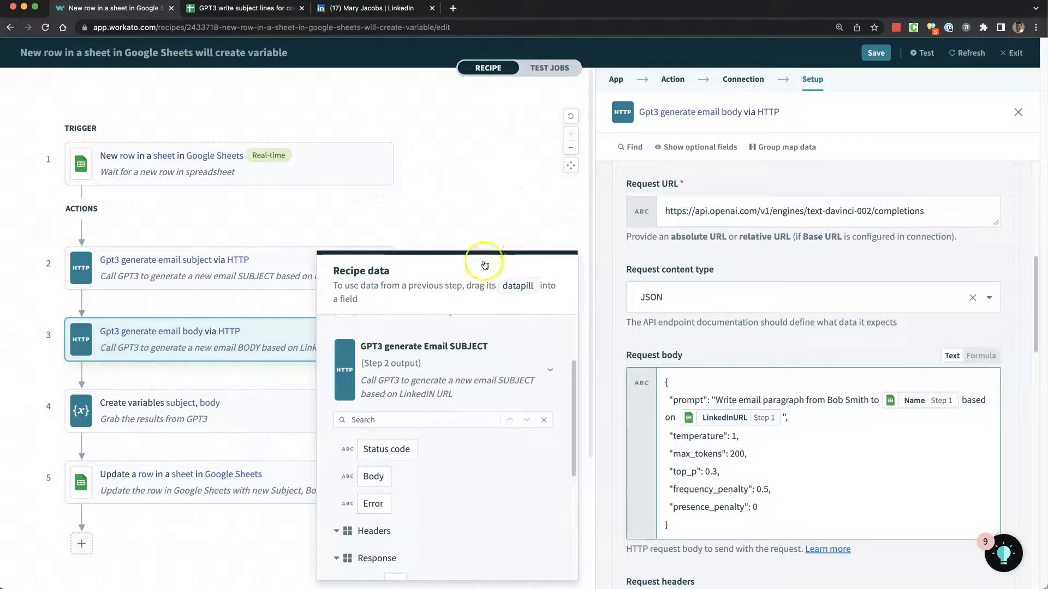
{"action": "left_click", "coordinate": [1018, 111]}
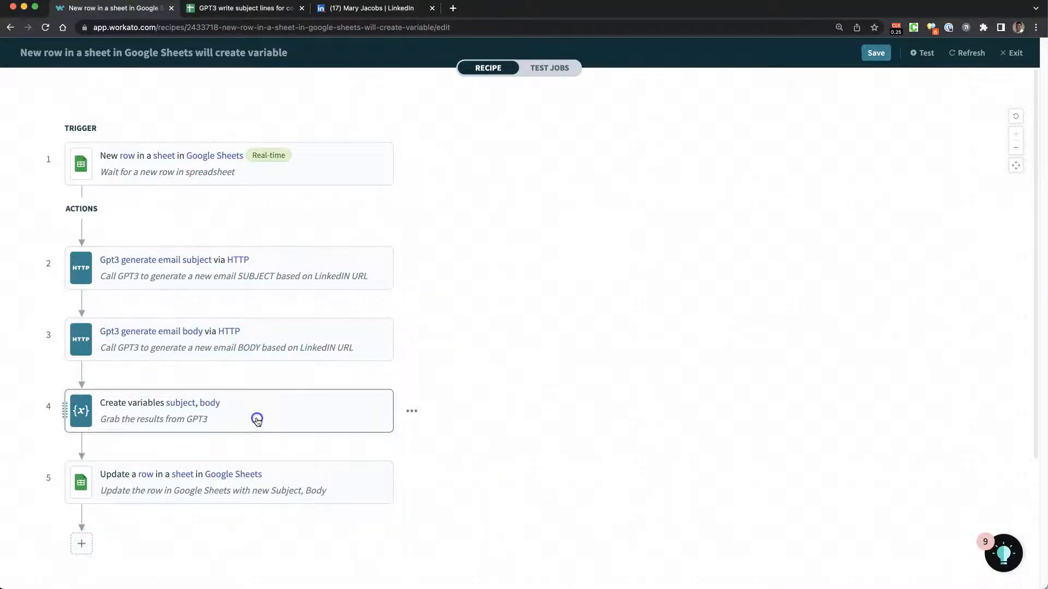
Review the variables step mapping subject and body, then view the update-row step's spreadsheet settings.
{"action": "left_click", "coordinate": [227, 410]}
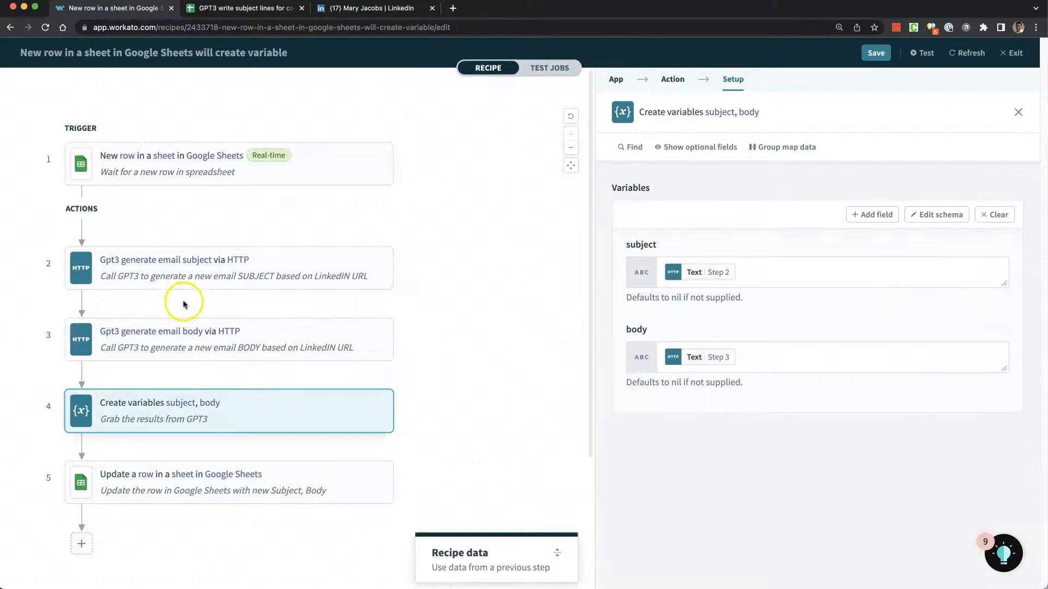
{"action": "left_click", "coordinate": [745, 357]}
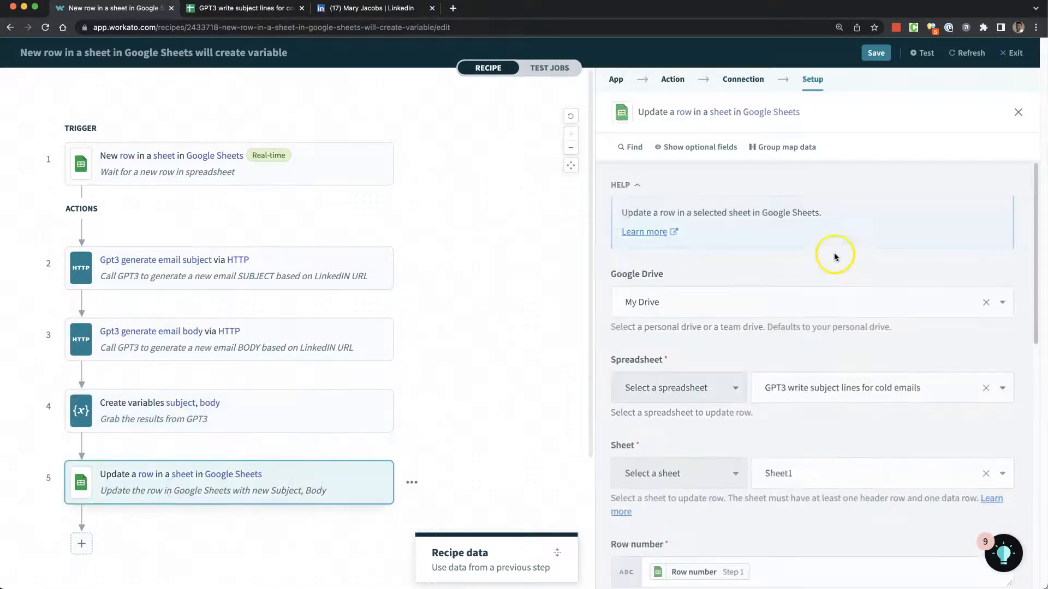
{"action": "scroll", "scroll_direction": "down", "scroll_amount": 3}
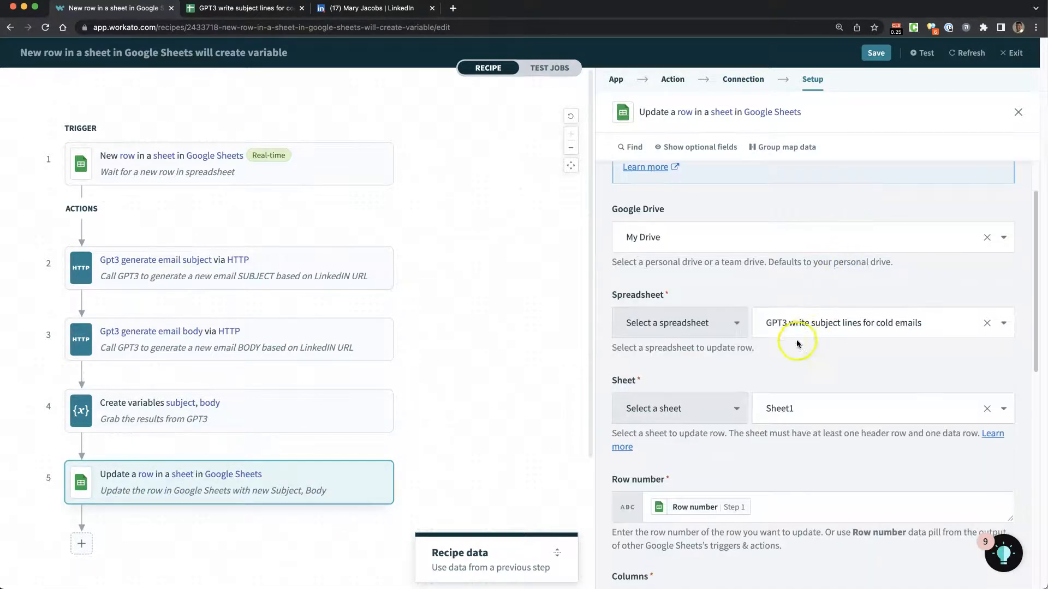
{"action": "scroll", "scroll_direction": "down", "scroll_amount": 3}
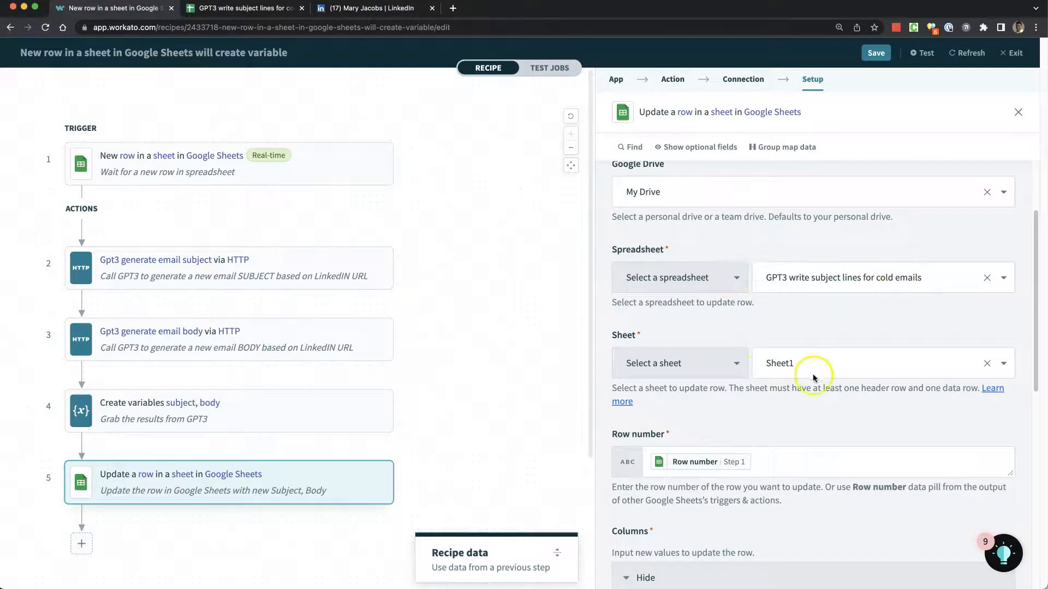
{"action": "scroll", "scroll_direction": "down", "scroll_amount": 3}
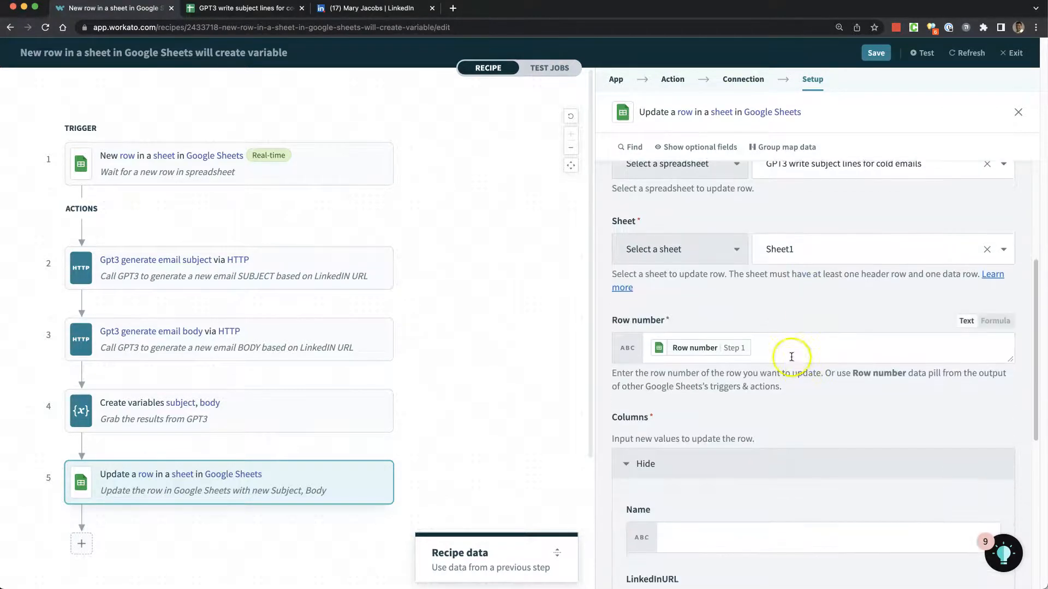
{"action": "mouse_move", "coordinate": [286, 190]}
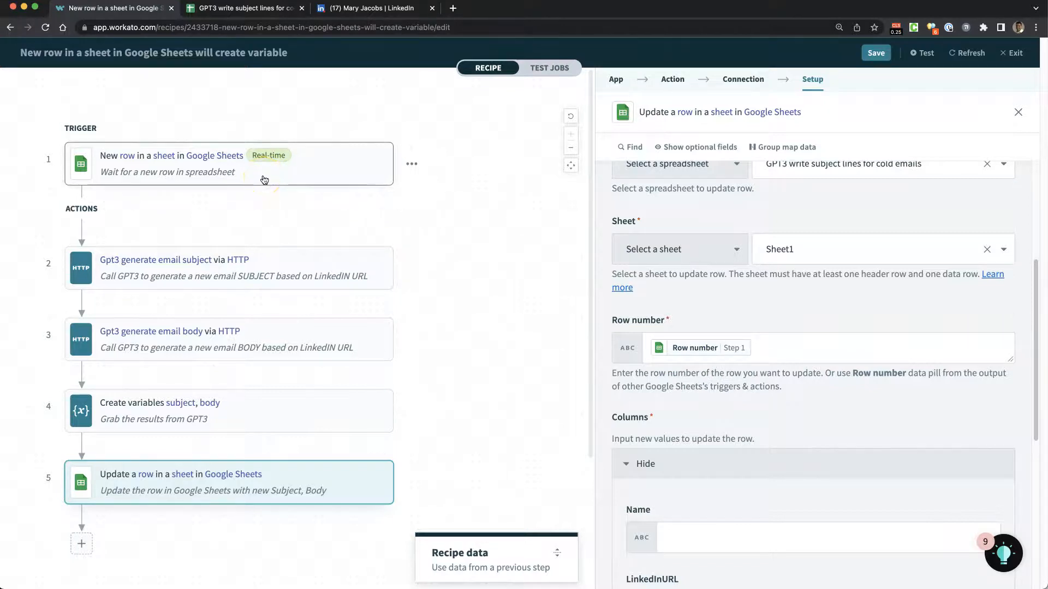
{"action": "scroll", "scroll_direction": "down", "scroll_amount": 3}
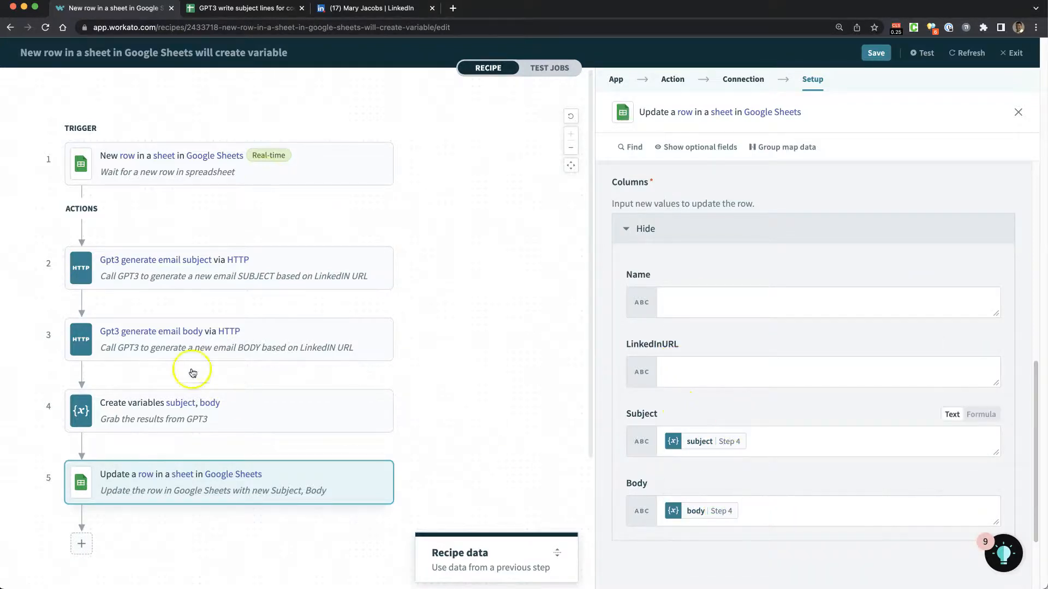
{"action": "mouse_move", "coordinate": [570, 350]}
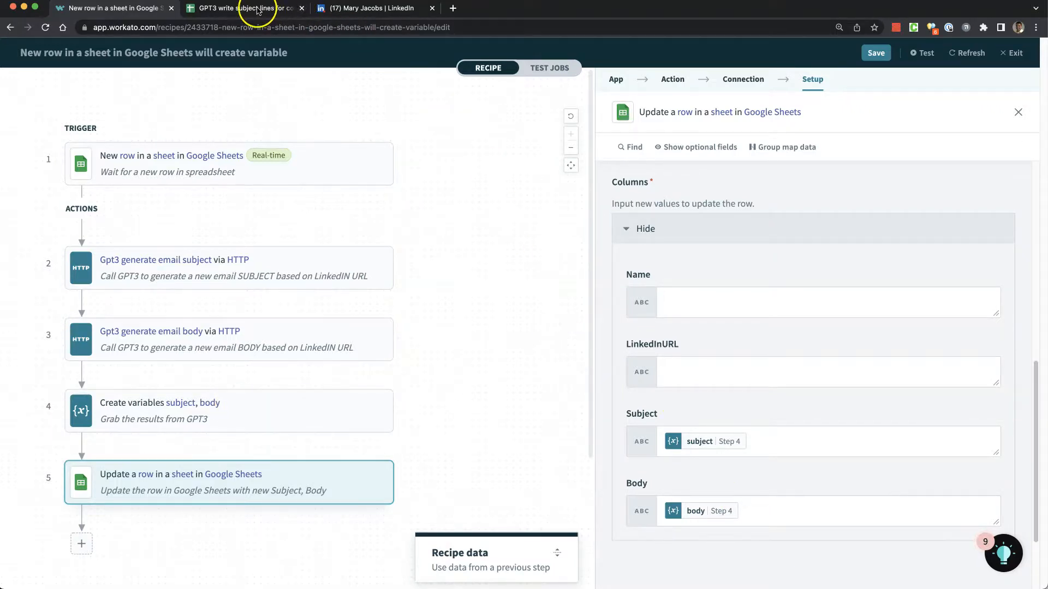
{"action": "mouse_move", "coordinate": [452, 203]}
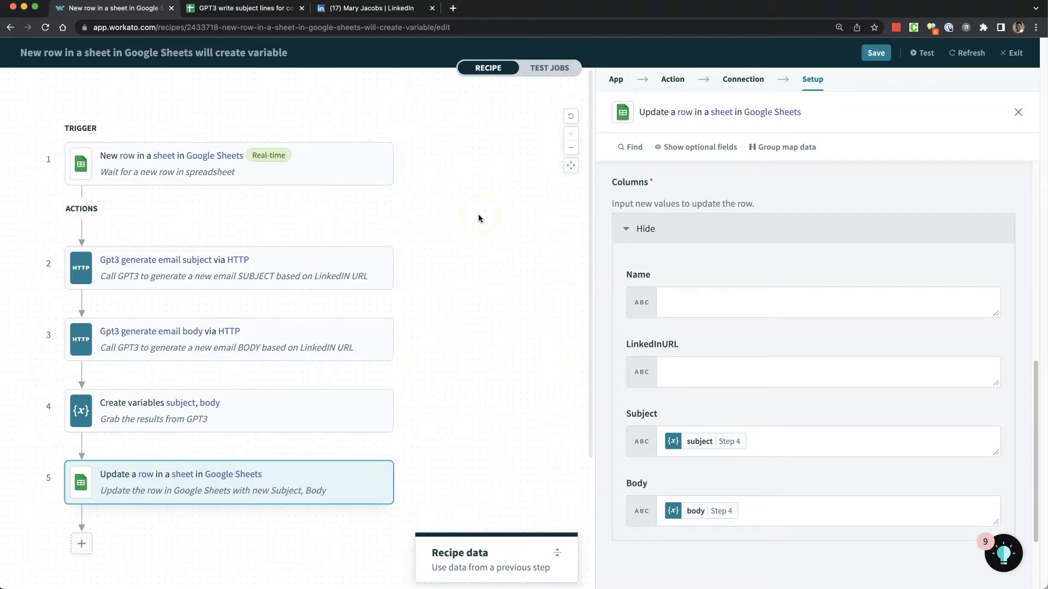
{"action": "mouse_move", "coordinate": [44, 564]}
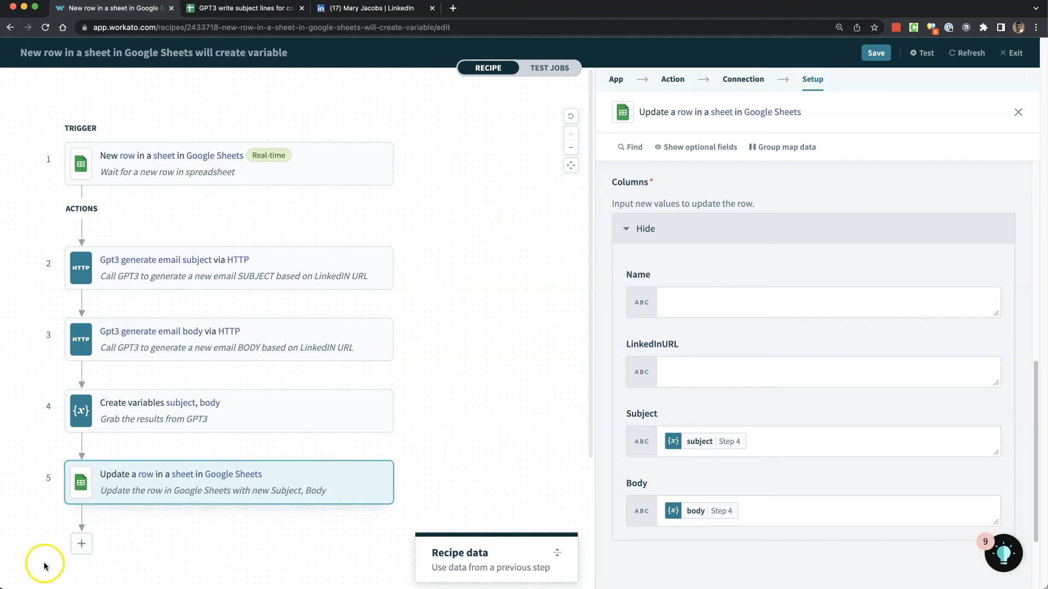